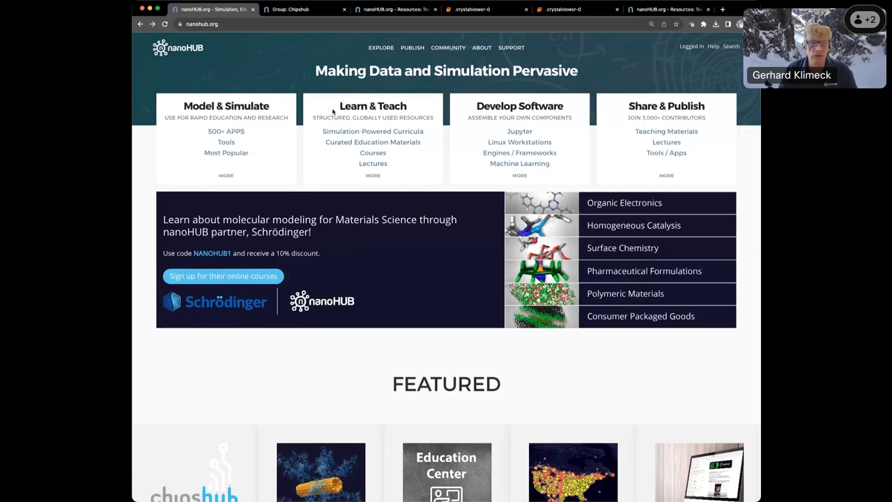
pyautogui.moveTo(478, 113)
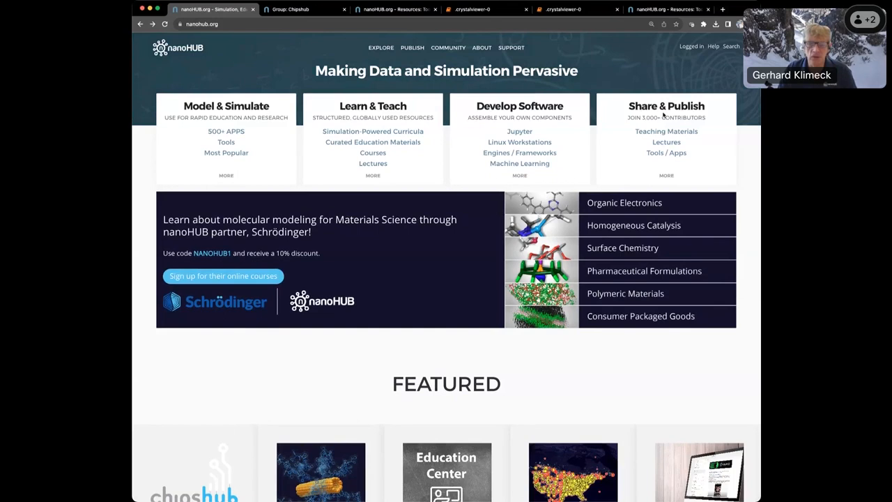
pyautogui.moveTo(656, 106)
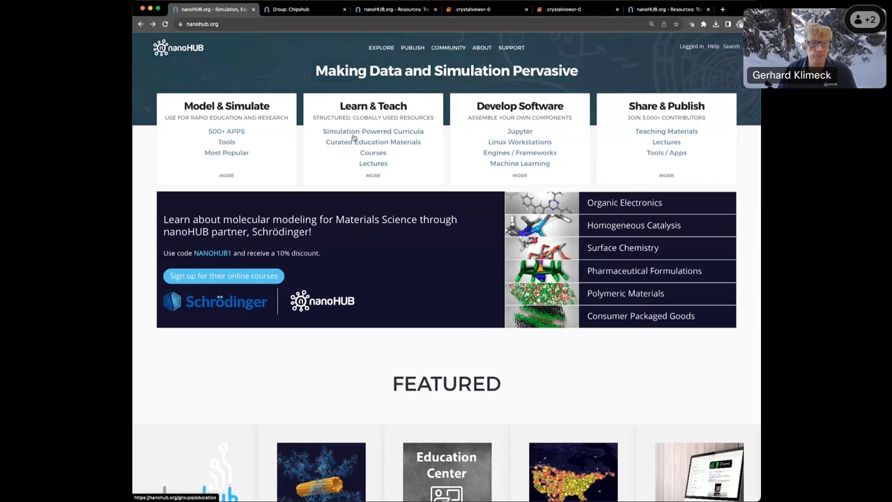
pyautogui.moveTo(507, 165)
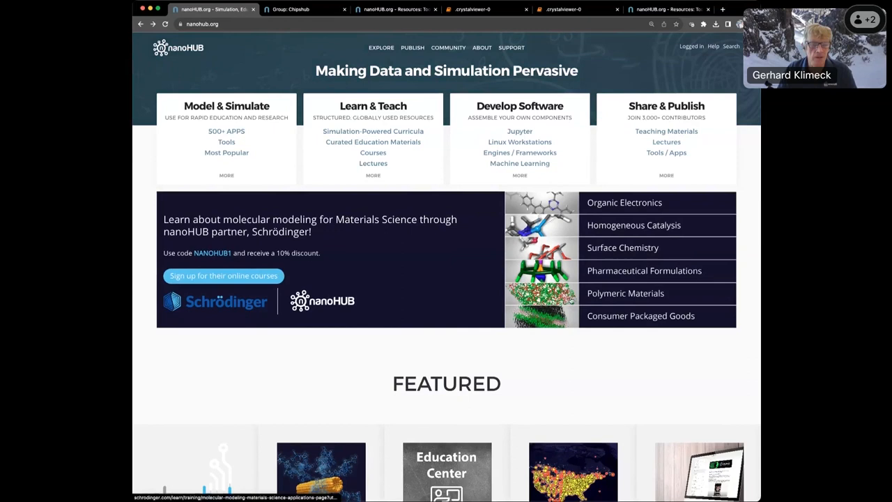
# Step: Scroll the home page down to the Featured carousel showing Chipshub
pyautogui.scroll(-3)
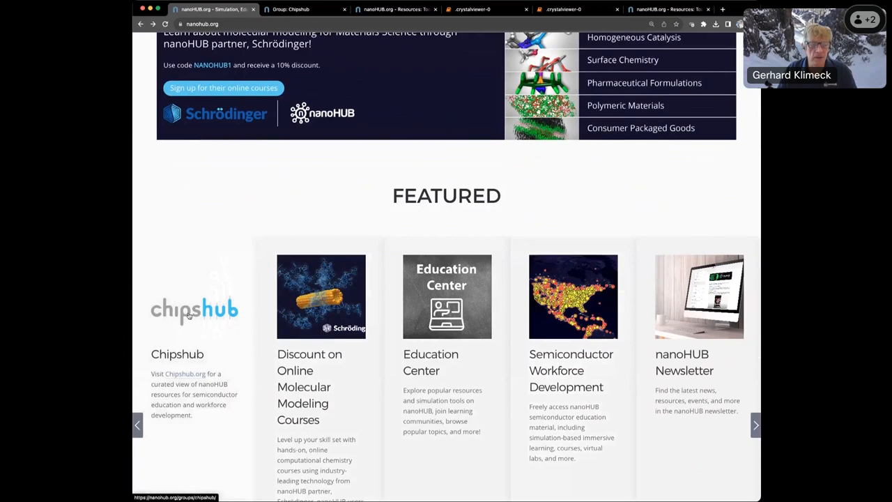
# Step: Open the Chipshub group page from its featured card
pyautogui.click(193, 310)
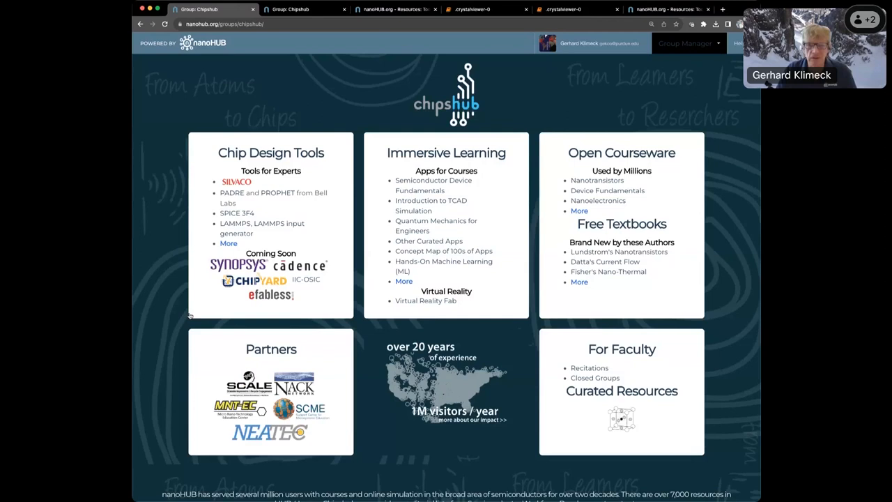
pyautogui.moveTo(341, 400)
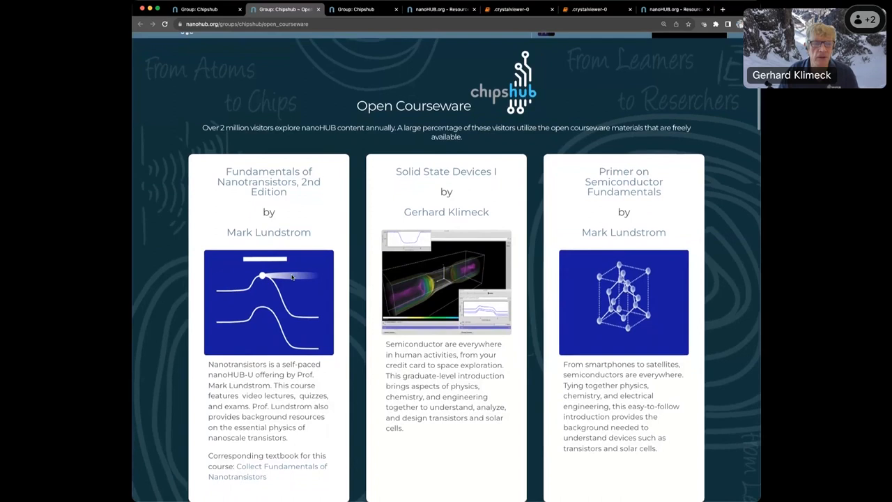
# Step: Scroll through the Open Courseware course cards from Lundstrom, Datta, Klimeck and others
pyautogui.scroll(-3)
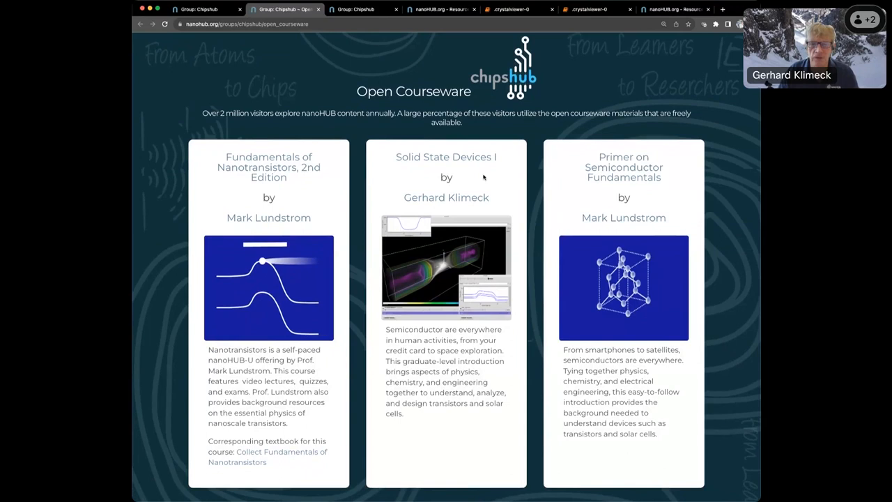
pyautogui.scroll(-3)
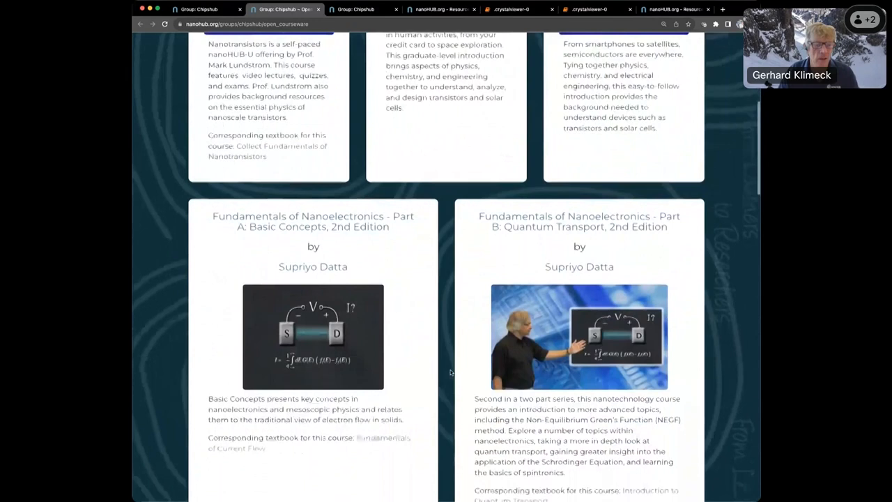
pyautogui.scroll(-3)
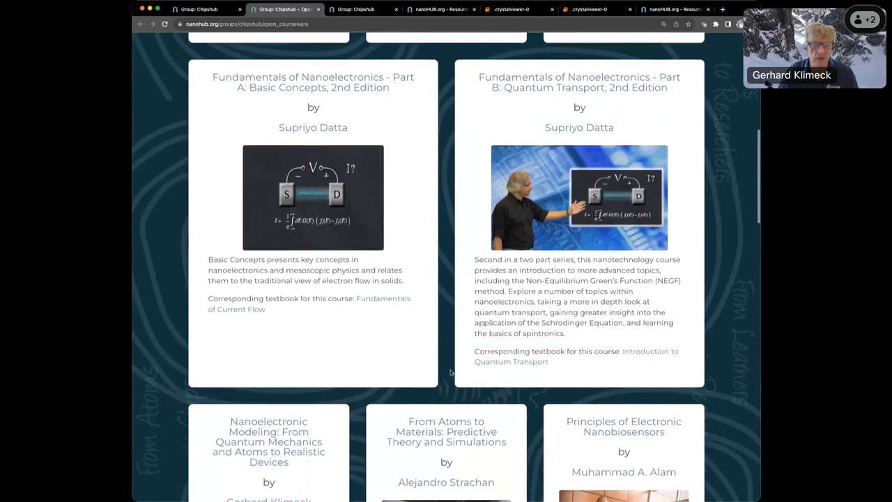
pyautogui.scroll(-3)
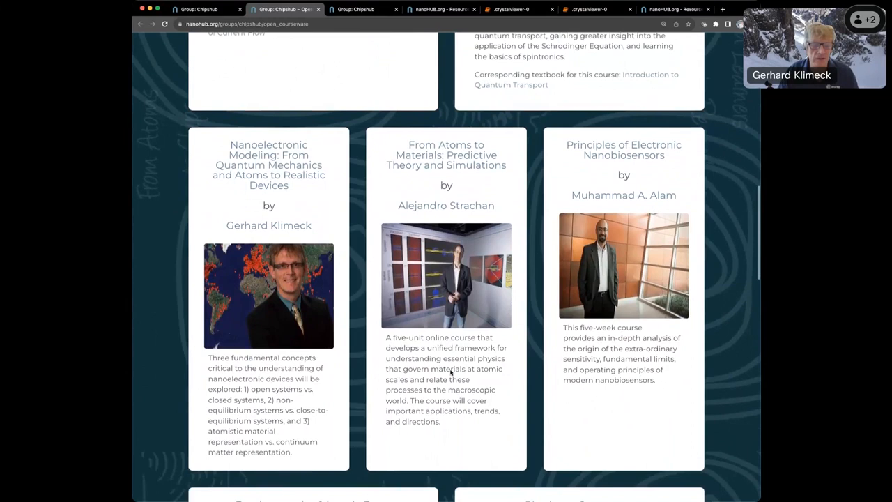
pyautogui.scroll(-3)
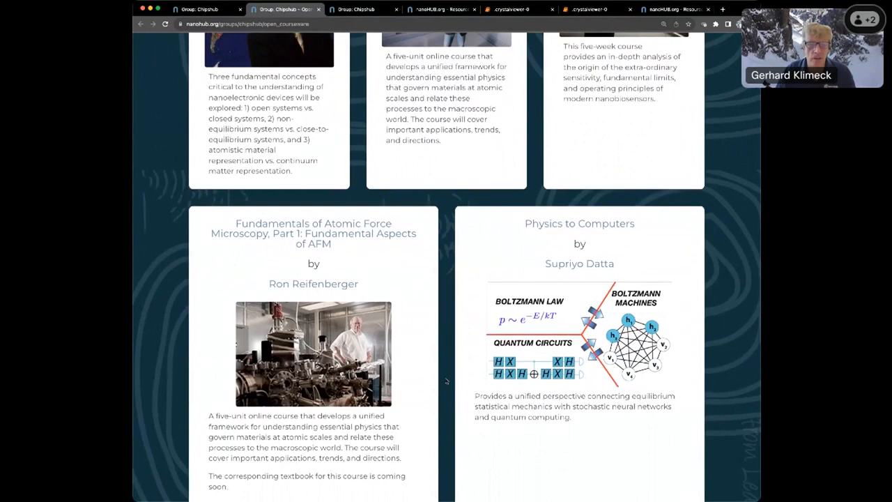
pyautogui.scroll(-3)
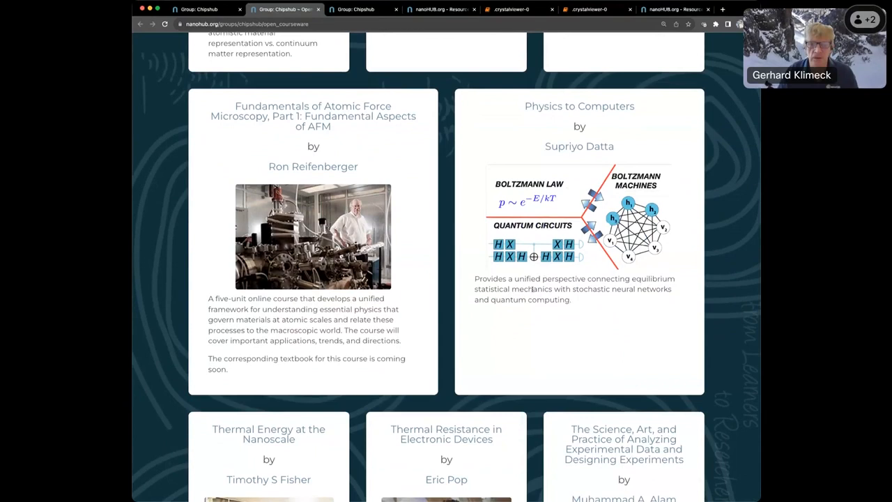
pyautogui.scroll(-3)
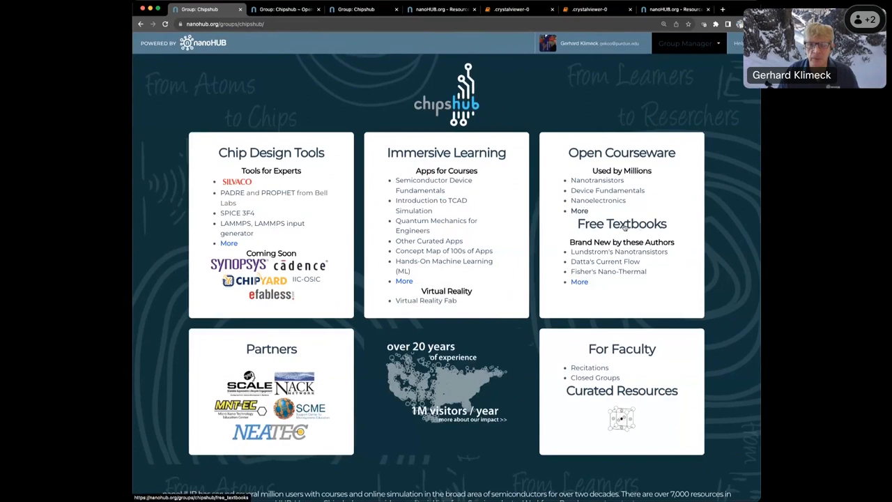
pyautogui.click(621, 223)
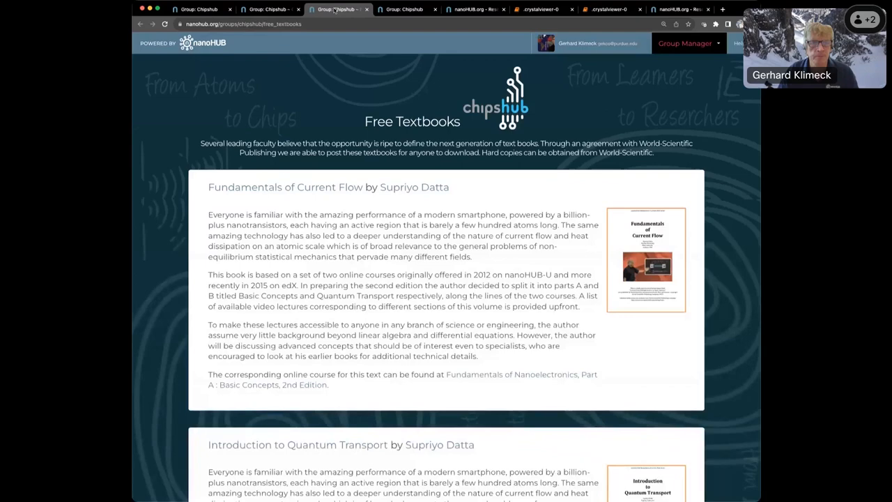
pyautogui.scroll(-3)
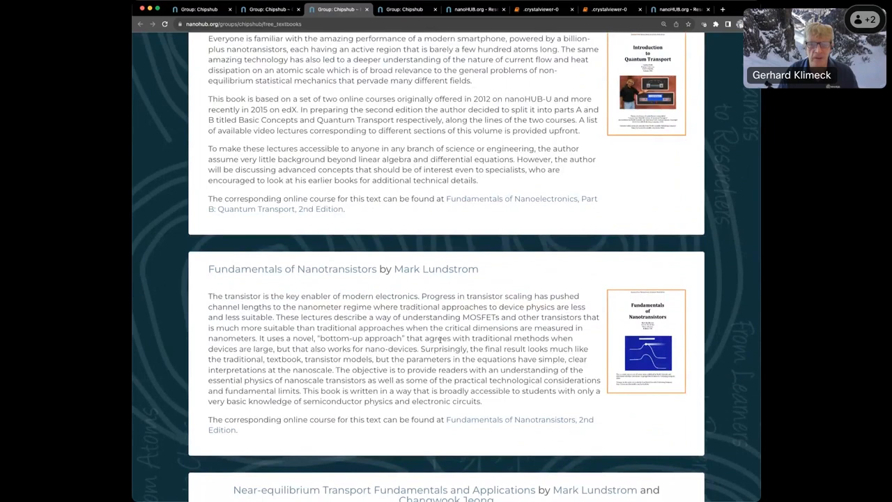
pyautogui.scroll(-3)
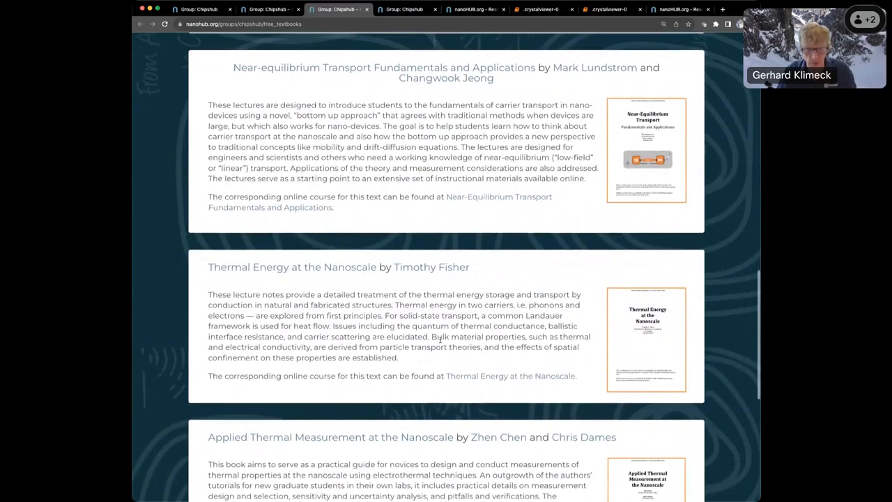
pyautogui.click(271, 9)
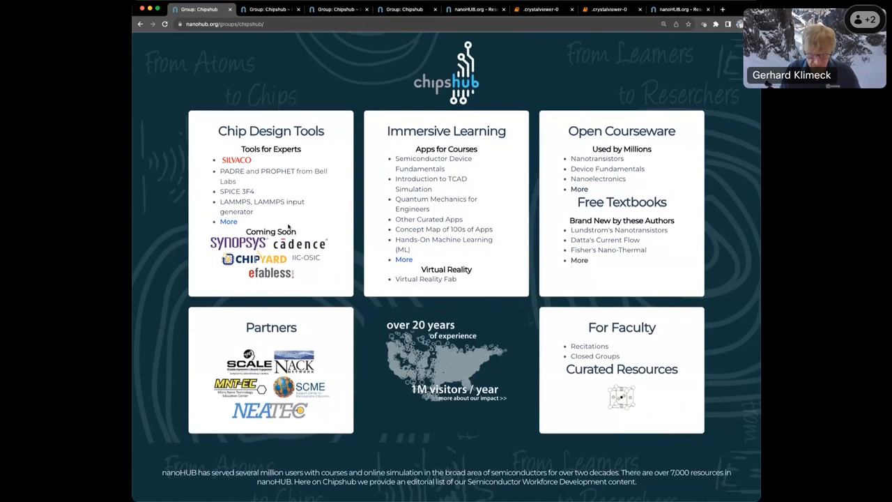
pyautogui.moveTo(235, 159)
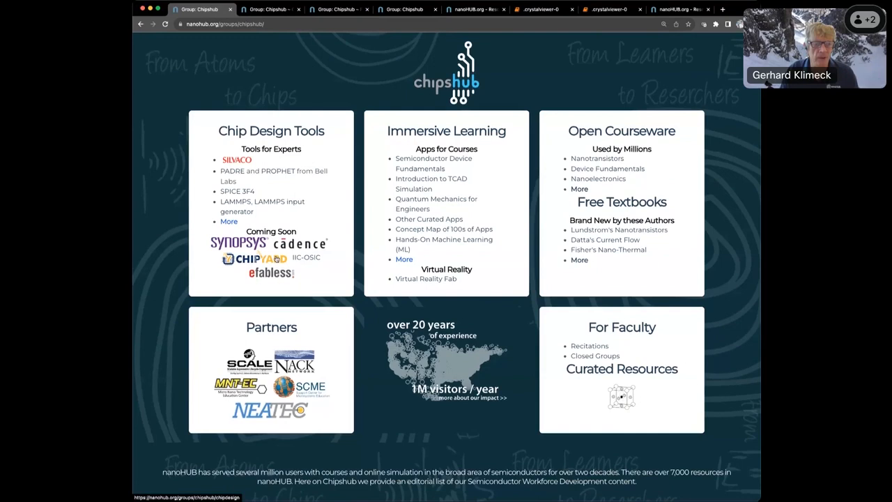
# Step: Open the Silvaco TCAD tool page from the Chip Design Tools card
pyautogui.click(237, 159)
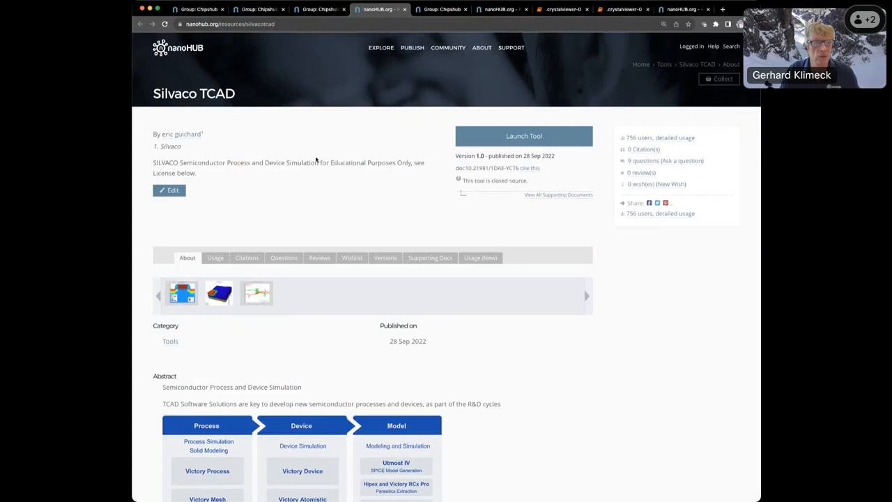
# Step: Launch the Silvaco TCAD tool and accept its license terms
pyautogui.click(524, 136)
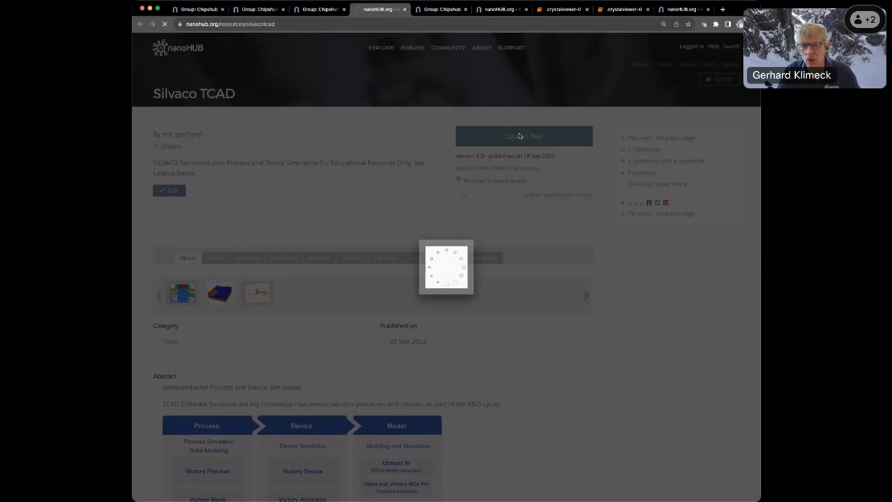
pyautogui.click(523, 136)
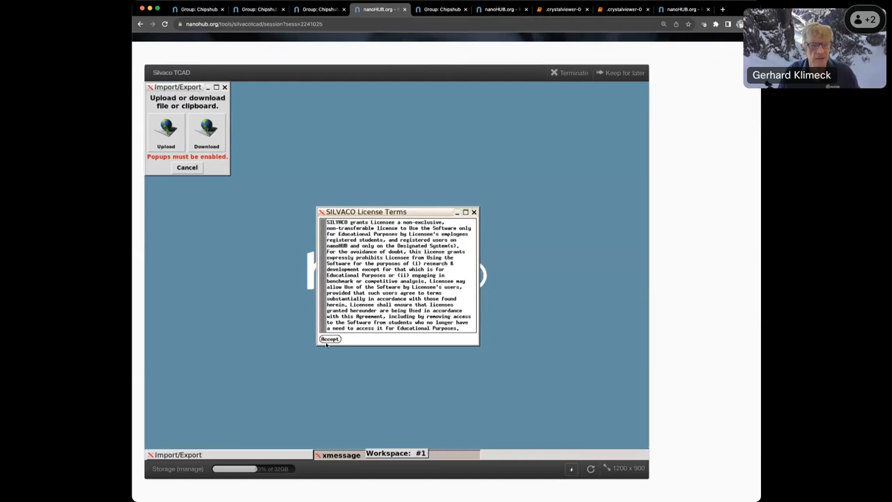
pyautogui.click(329, 339)
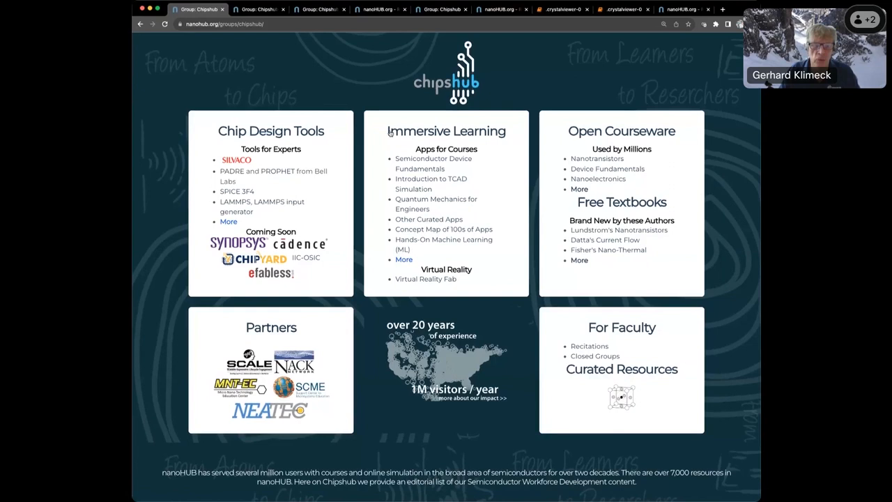
pyautogui.moveTo(302, 31)
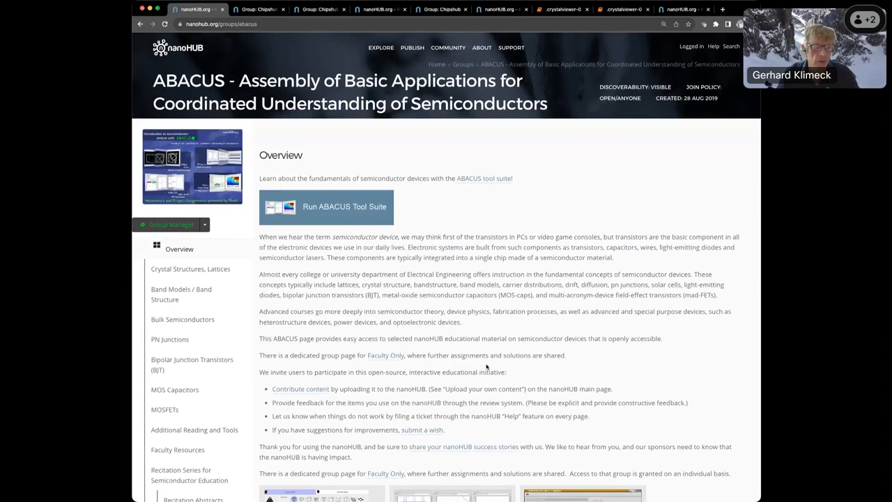
pyautogui.moveTo(486, 358)
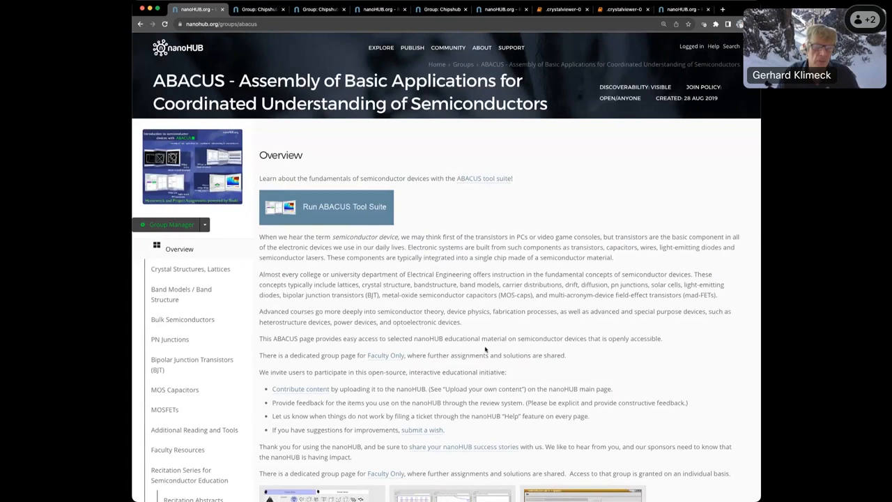
pyautogui.scroll(-3)
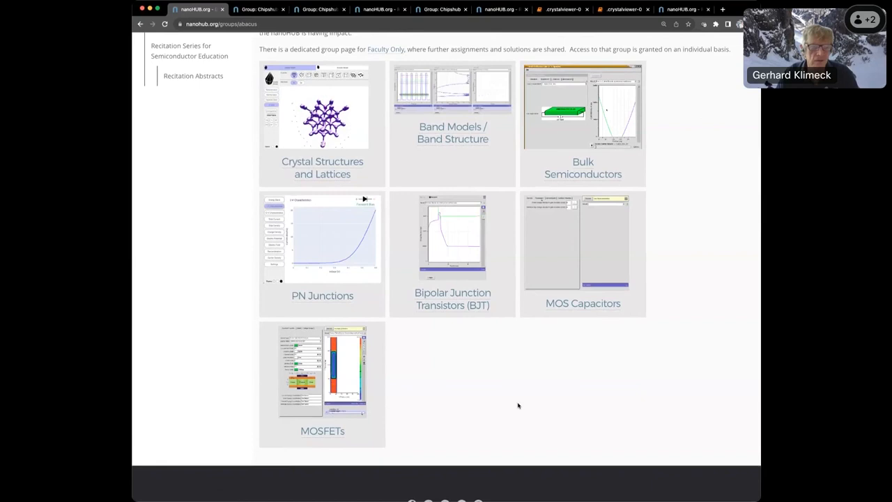
pyautogui.scroll(-3)
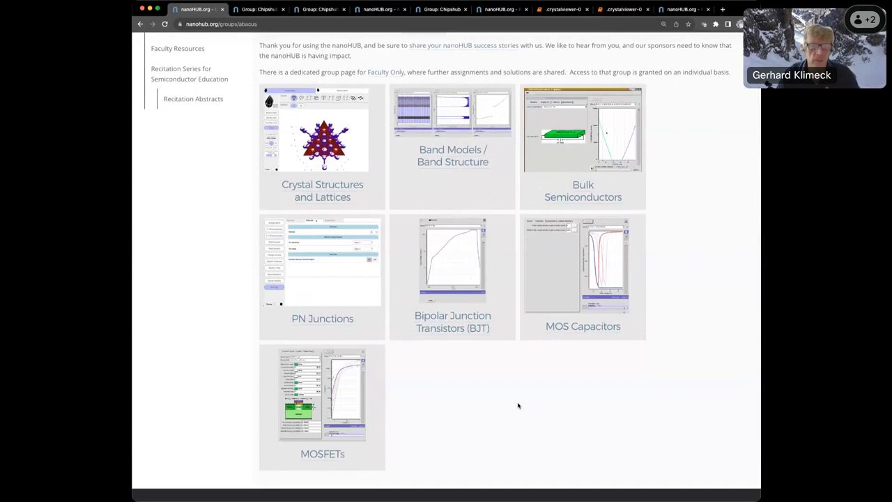
pyautogui.scroll(3)
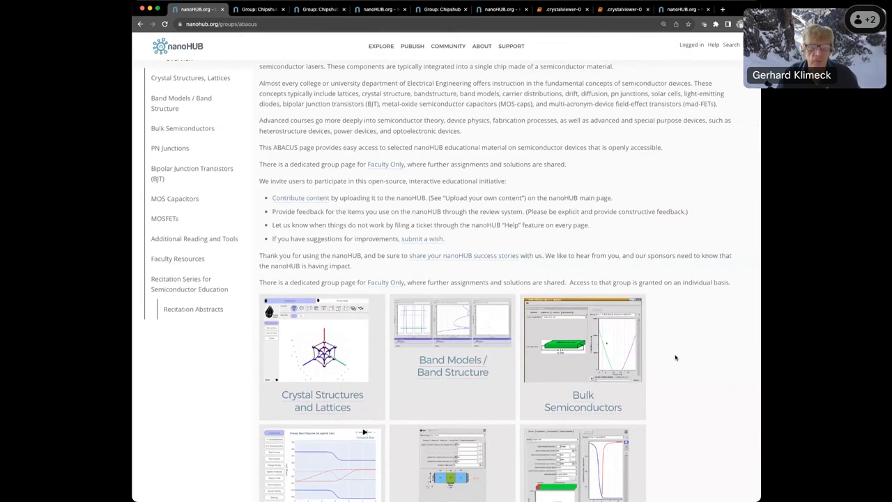
pyautogui.scroll(3)
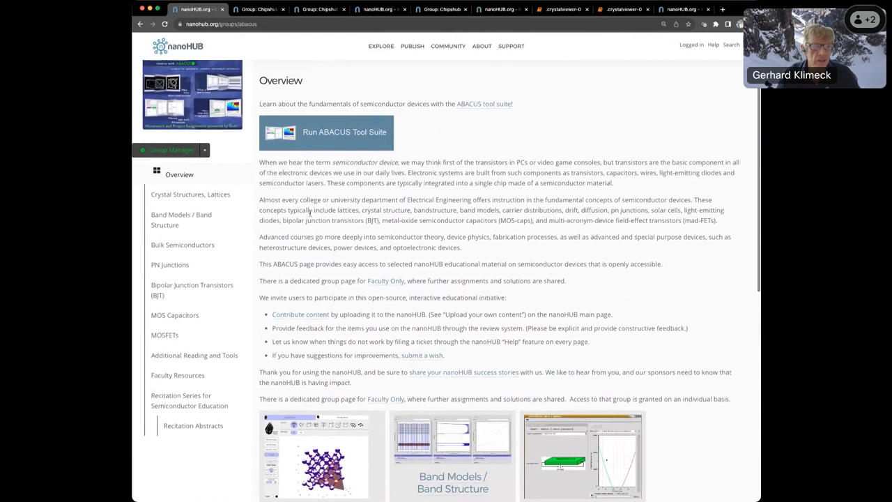
# Step: Browse the ABACUS Crystal Structures and Band Models topic pages
pyautogui.click(190, 194)
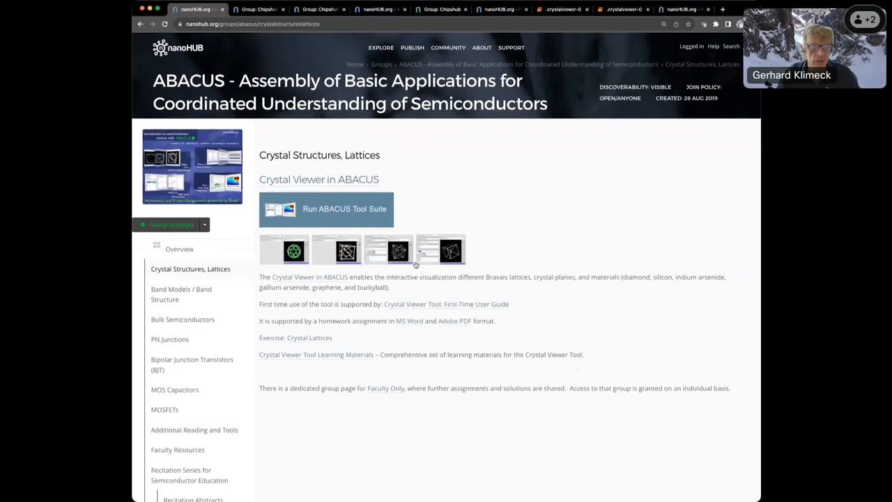
pyautogui.click(181, 294)
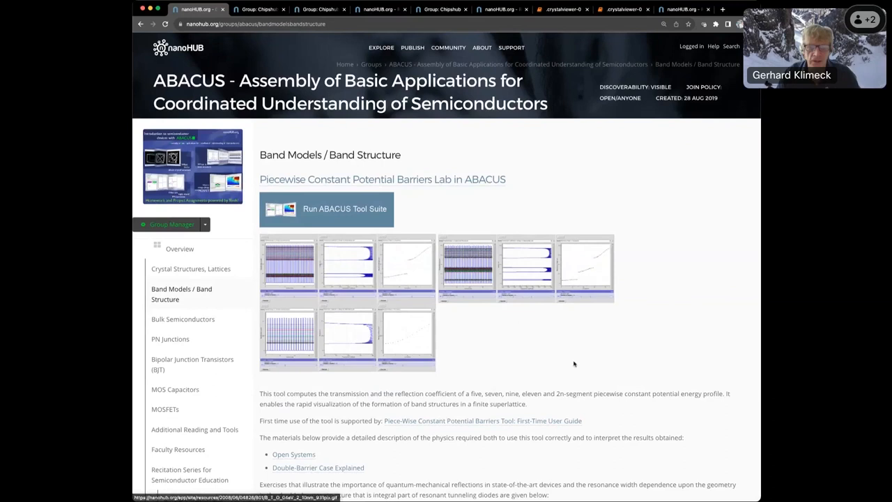
pyautogui.scroll(-3)
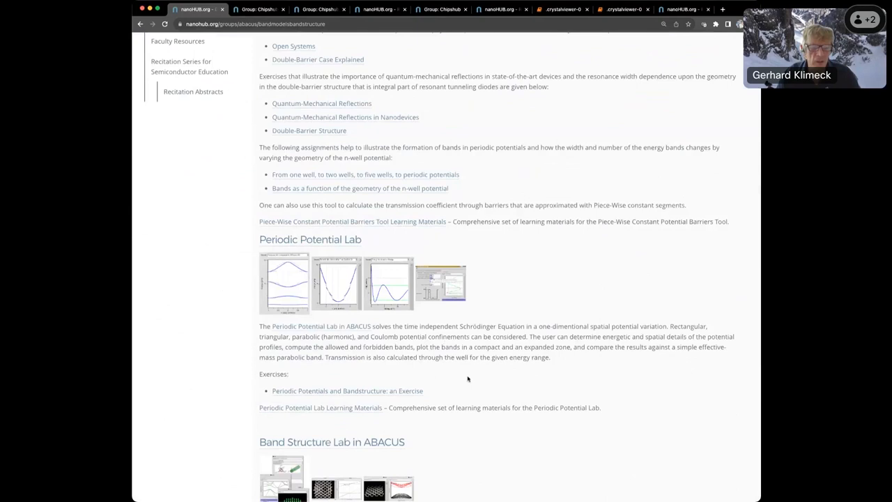
pyautogui.scroll(-3)
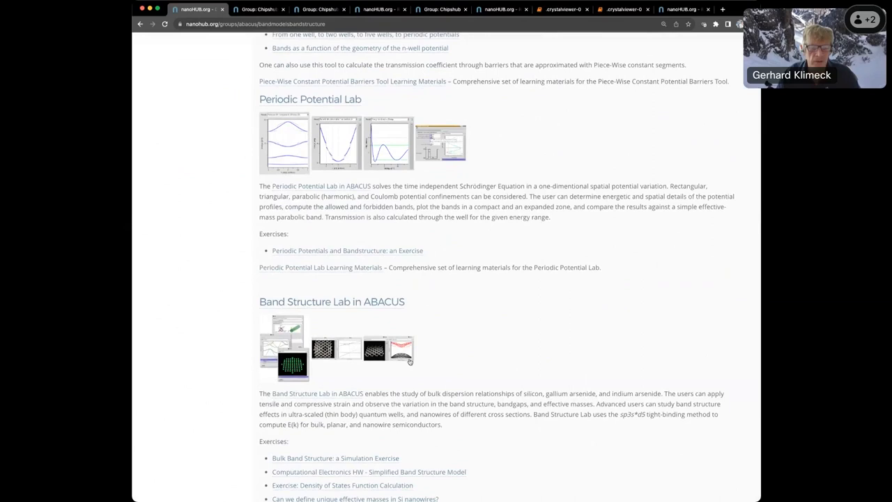
pyautogui.scroll(3)
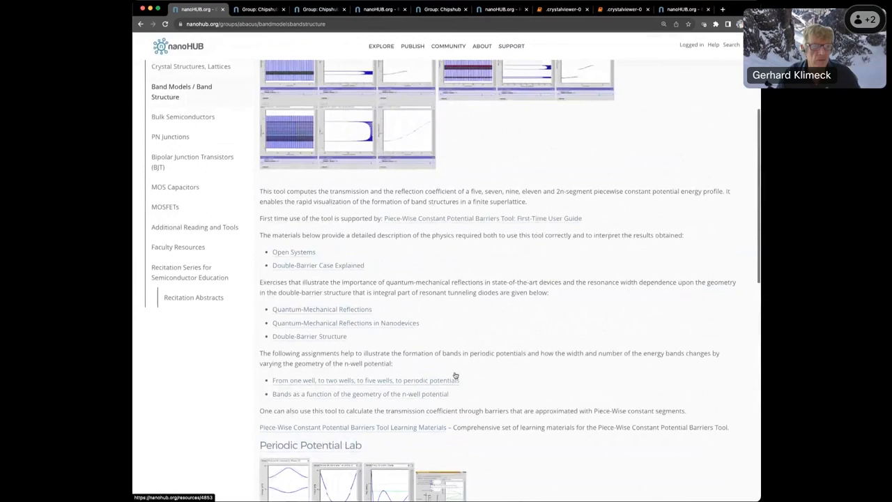
# Step: Browse Bulk Semiconductors and PN Junctions, ending on the MOSFETs page
pyautogui.click(182, 116)
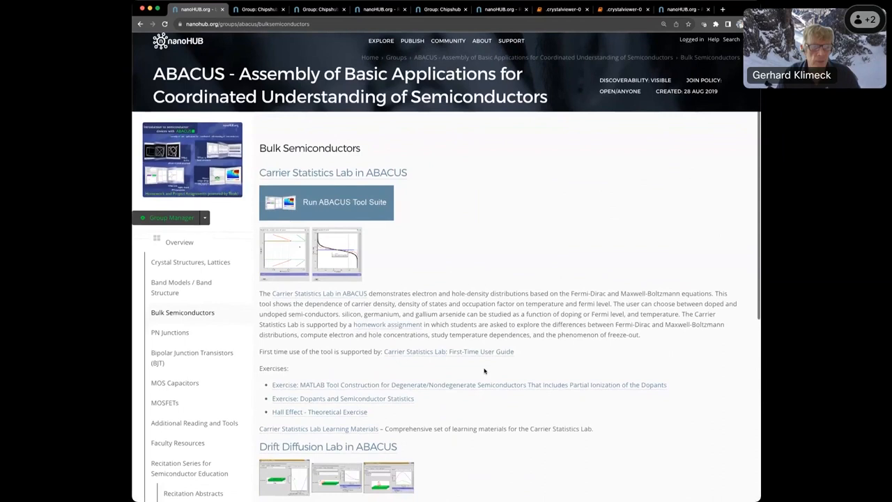
pyautogui.scroll(-3)
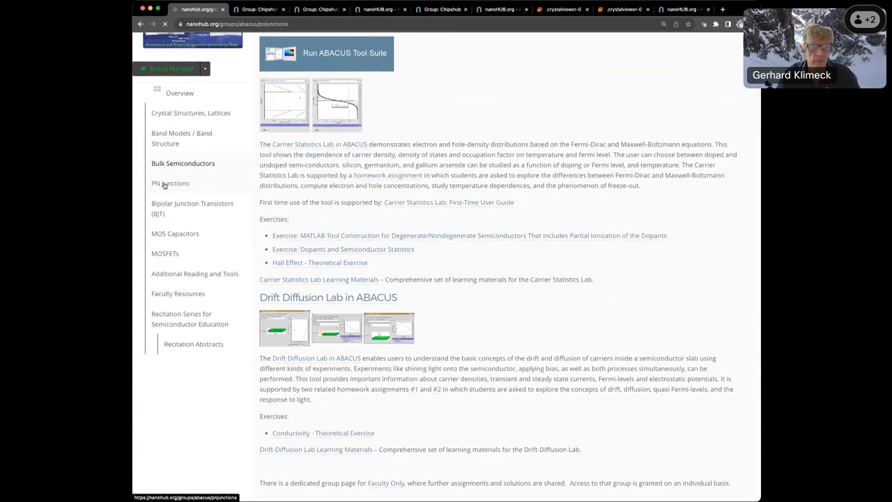
pyautogui.click(170, 183)
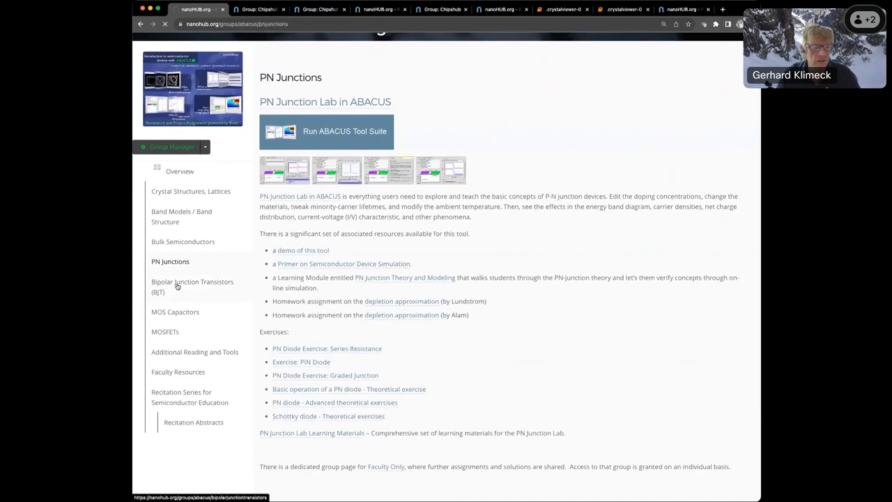
pyautogui.click(175, 312)
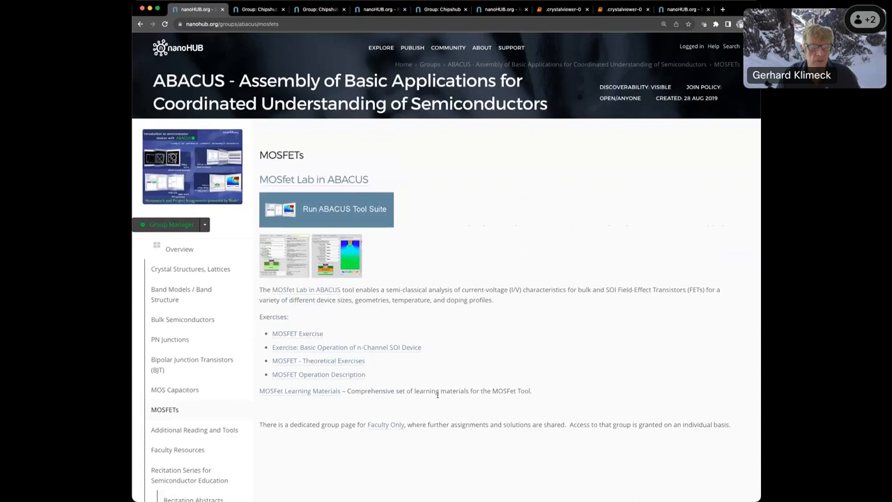
# Step: Launch the ABACUS Tool Suite from the MOSFETs page
pyautogui.click(344, 208)
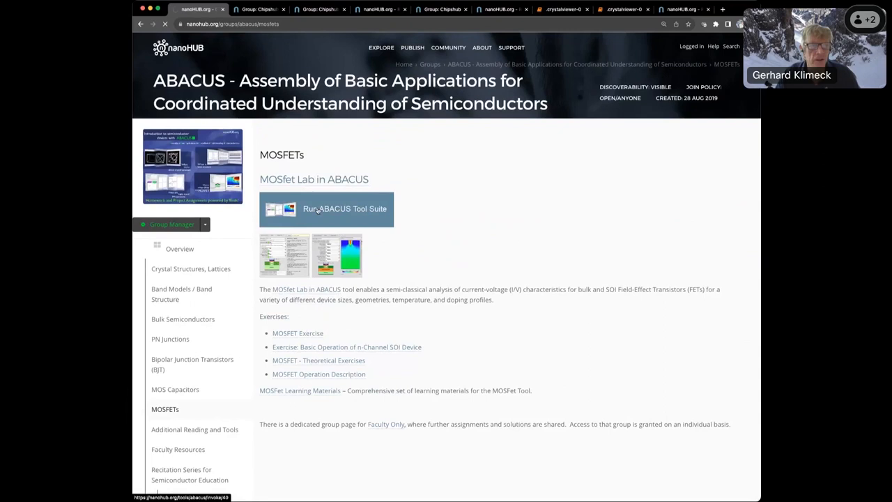
pyautogui.click(327, 209)
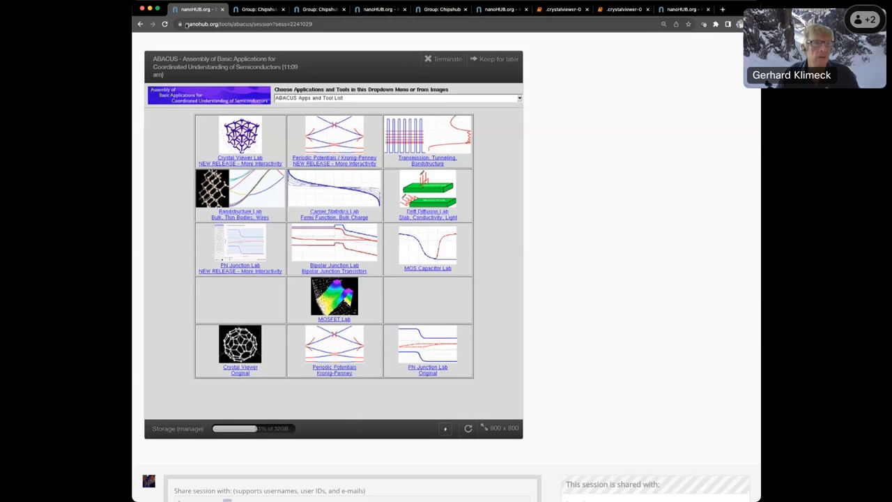
# Step: Switch to the browser tab holding the ABACUS group overview page
pyautogui.click(722, 9)
pyautogui.write('nanohub.org/groups/abacus')
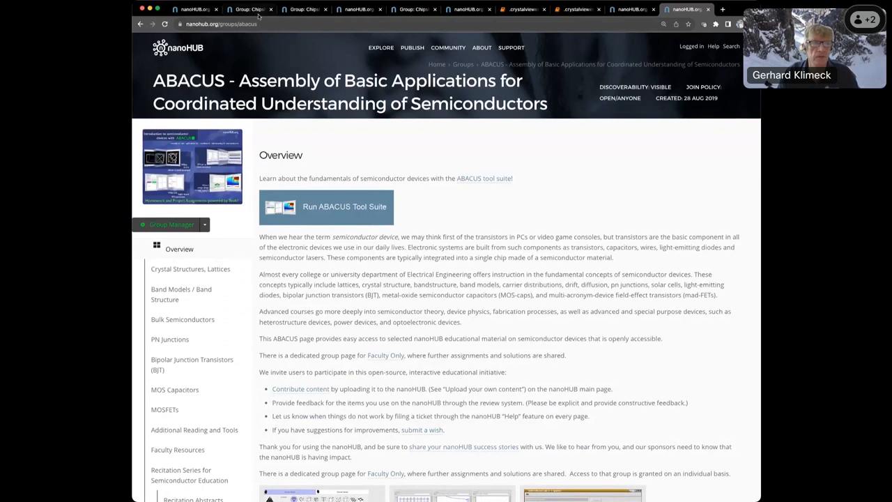
# Step: Bring up the running Crystal Viewer showing silicon's diamond structure
pyautogui.click(326, 207)
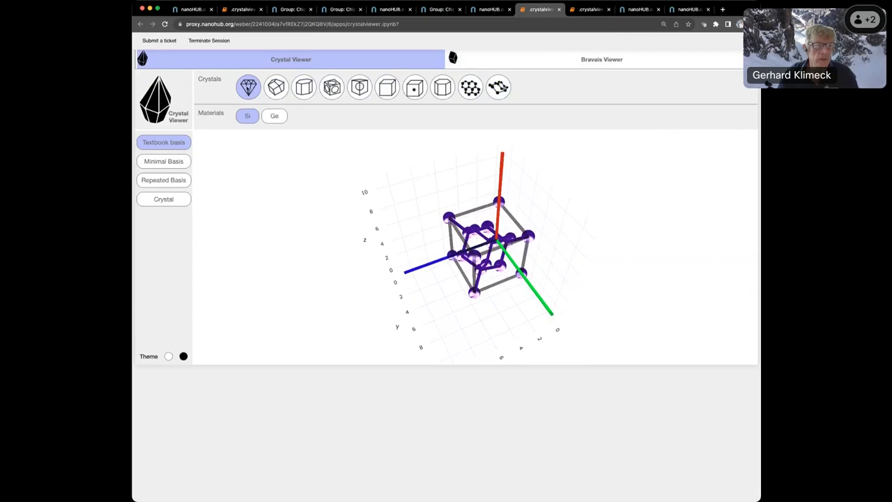
# Step: Cycle silicon through minimal and repeated basis views and toggle crystal planes
pyautogui.click(163, 160)
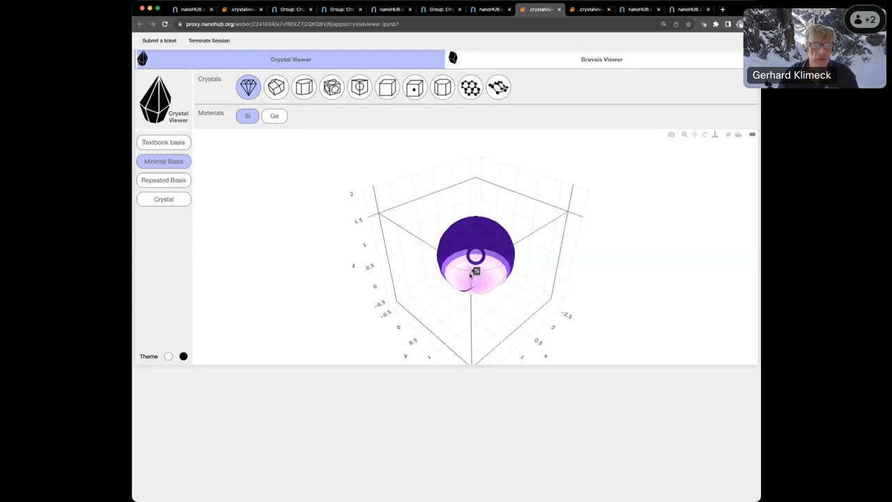
pyautogui.click(163, 180)
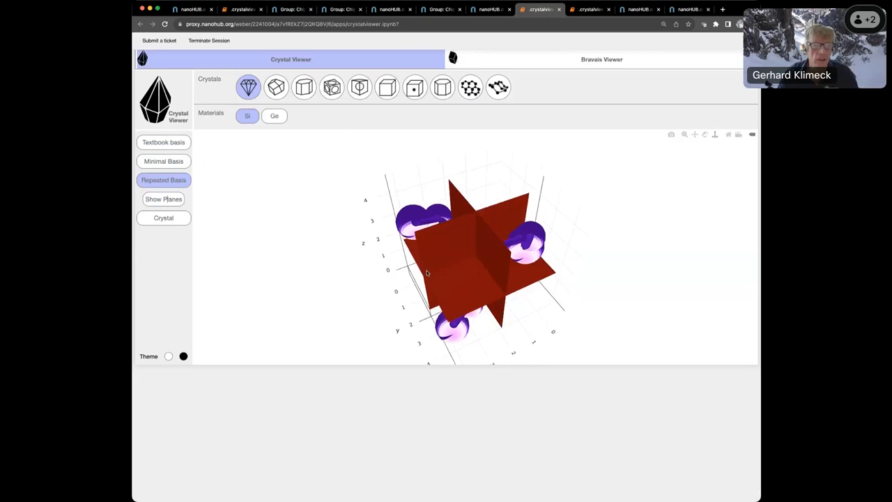
pyautogui.click(163, 142)
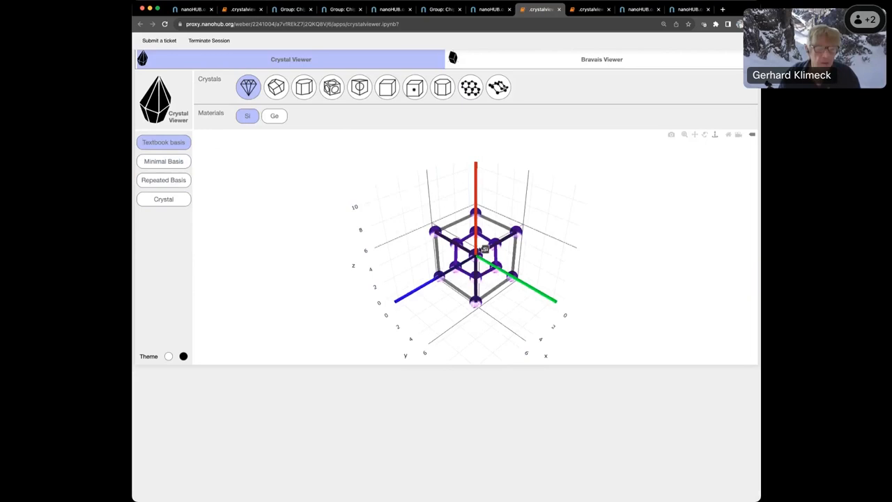
# Step: Display silicon as an extended diamond crystal lattice instead of a single unit cell
pyautogui.click(163, 199)
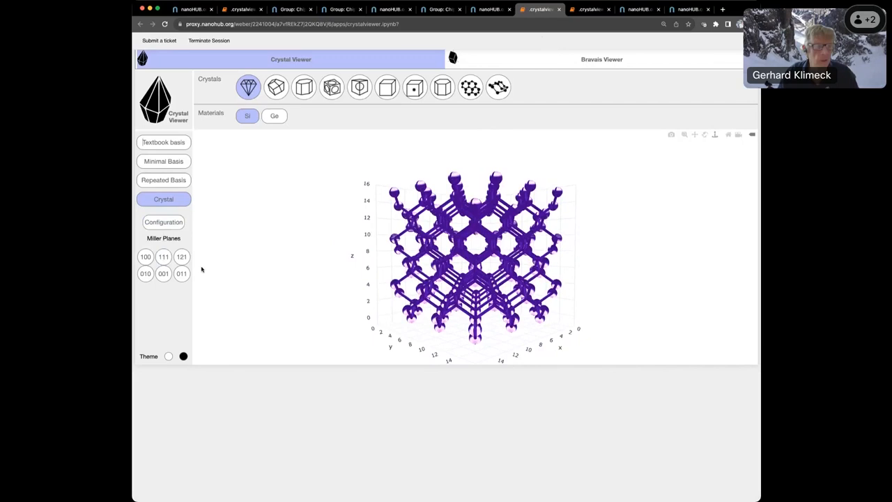
# Step: Cut the silicon lattice with the 111 Miller plane, move the cut, then switch to 121
pyautogui.click(163, 257)
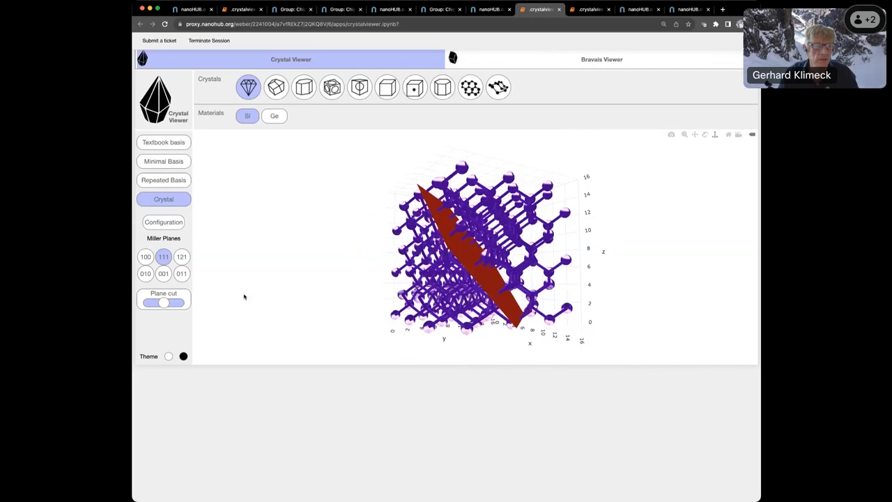
pyautogui.click(163, 302)
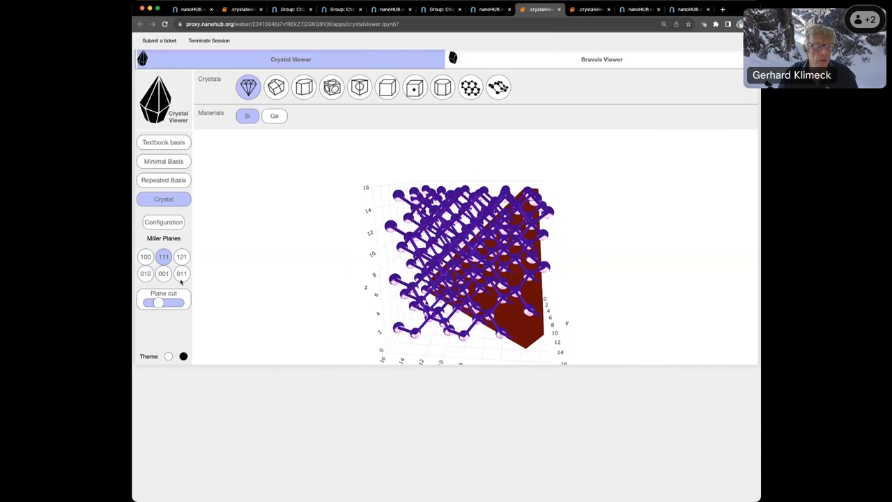
pyautogui.click(181, 256)
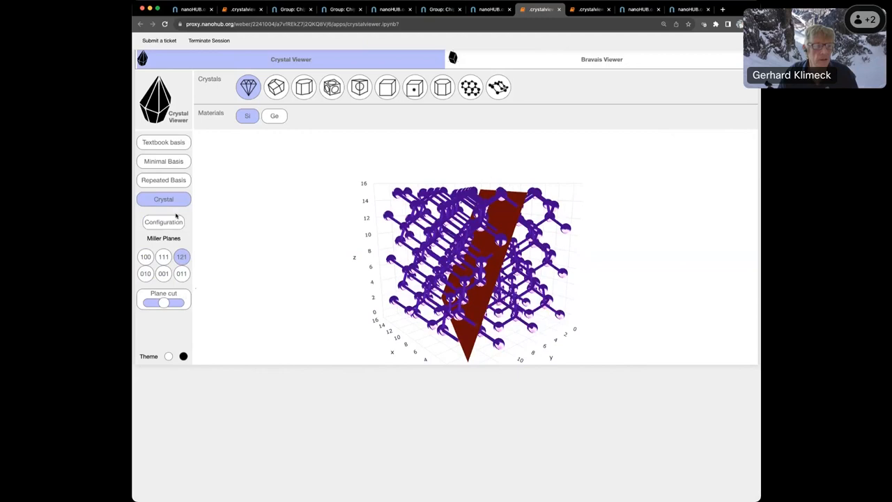
# Step: Show the 3×3×3 m, n, p size settings and select the zincblende GaAs crystal
pyautogui.click(163, 222)
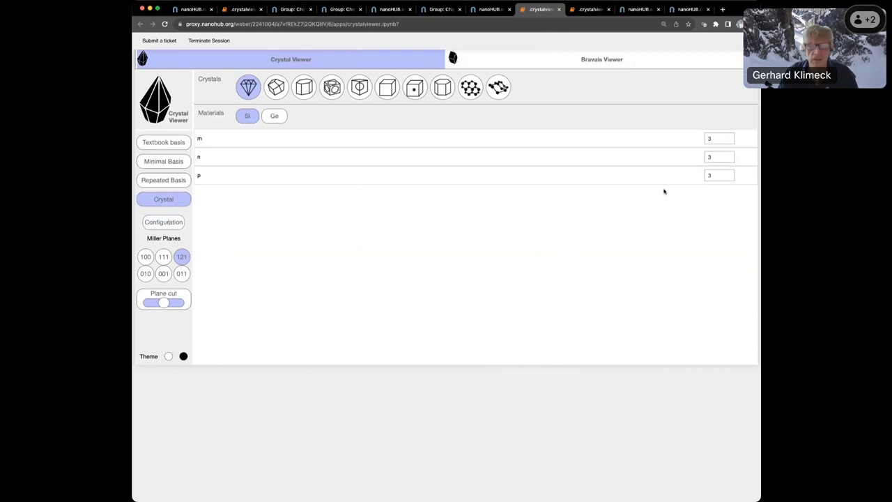
pyautogui.moveTo(477, 291)
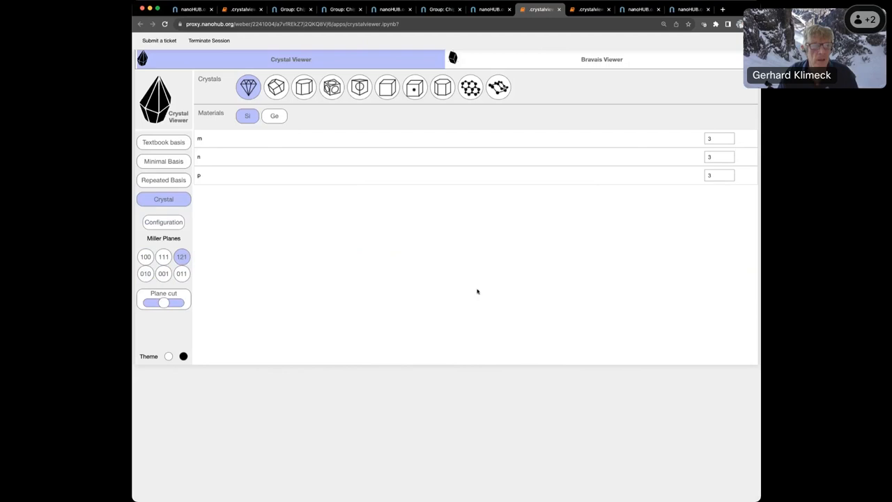
pyautogui.click(274, 116)
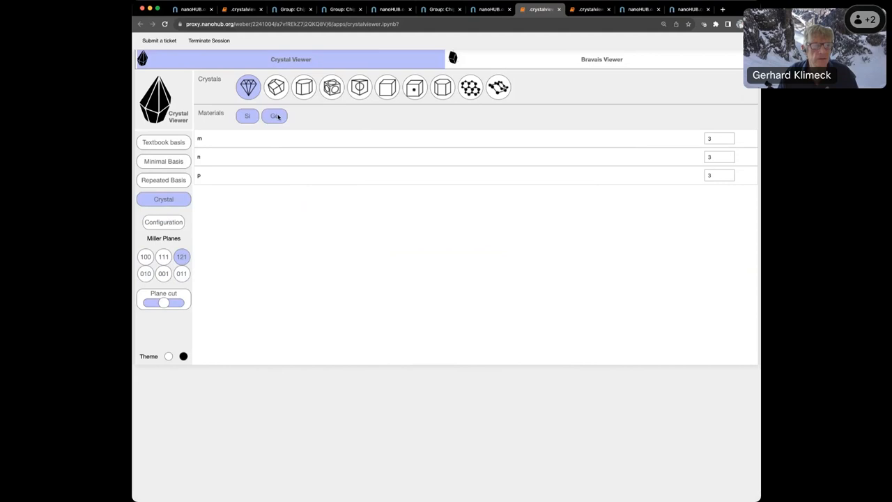
pyautogui.click(276, 86)
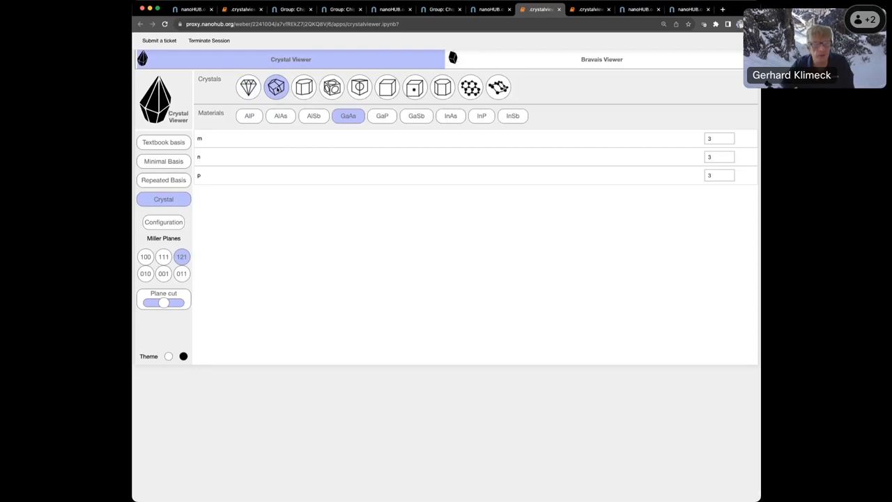
# Step: Show the GaAs textbook unit cell, then display AlAs as an extended zincblende lattice
pyautogui.click(163, 142)
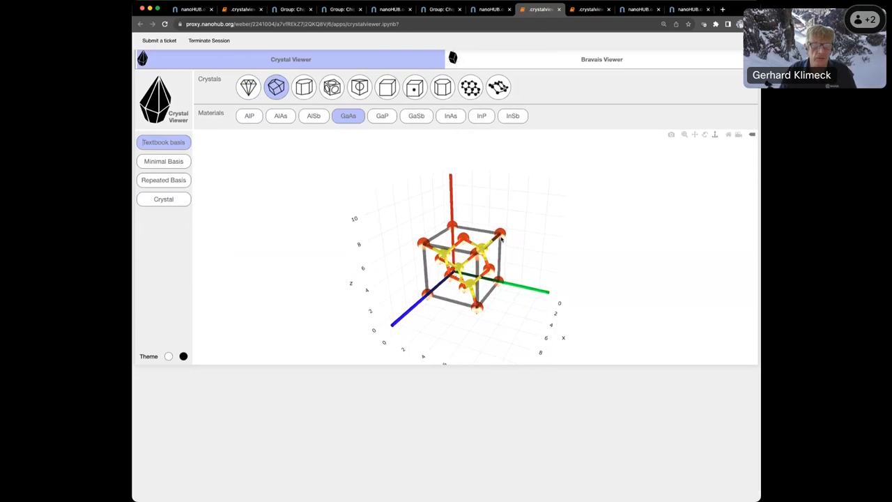
pyautogui.click(280, 115)
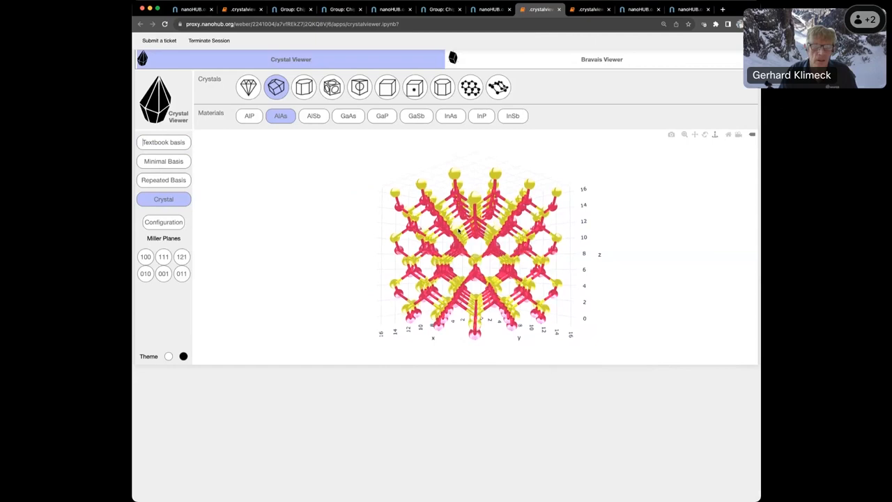
# Step: Replace the AlAs zincblende crystal with a wurtzite GaN crystal lattice
pyautogui.click(181, 256)
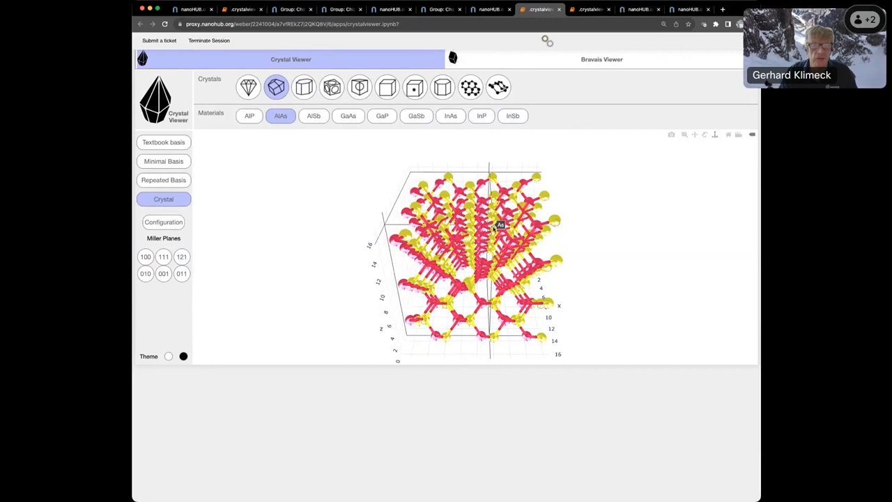
pyautogui.click(303, 86)
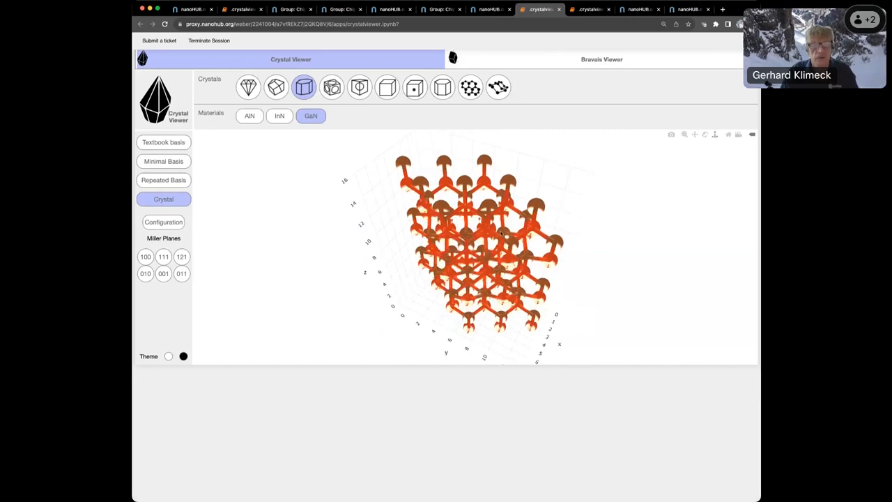
# Step: Show the GaN textbook cell, then NaCl and CsCl structures, then open Crystal Viewer v3.0
pyautogui.click(163, 222)
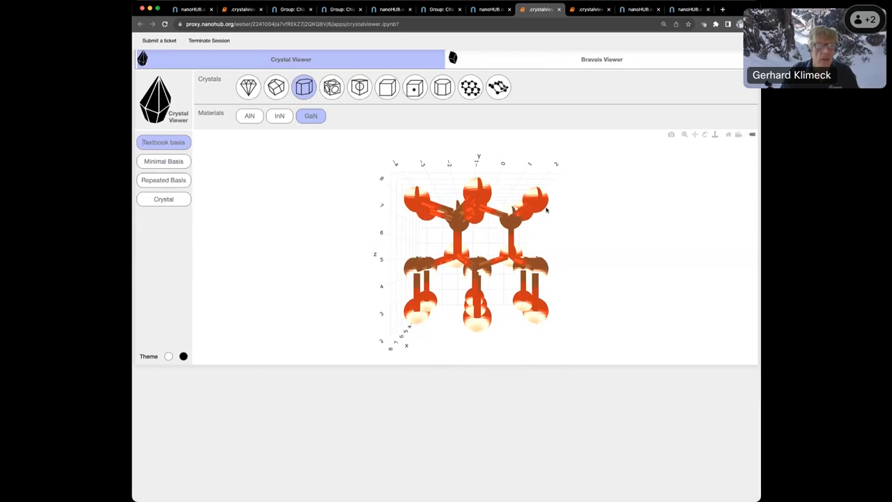
pyautogui.click(331, 86)
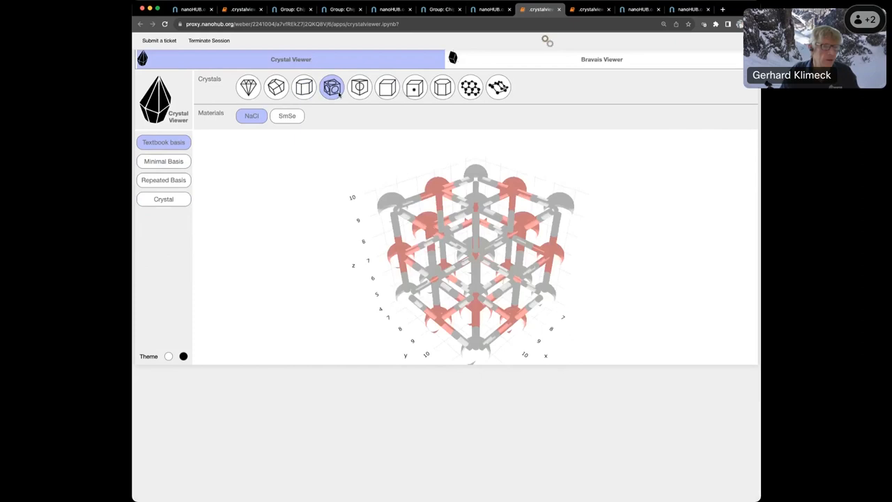
pyautogui.click(359, 86)
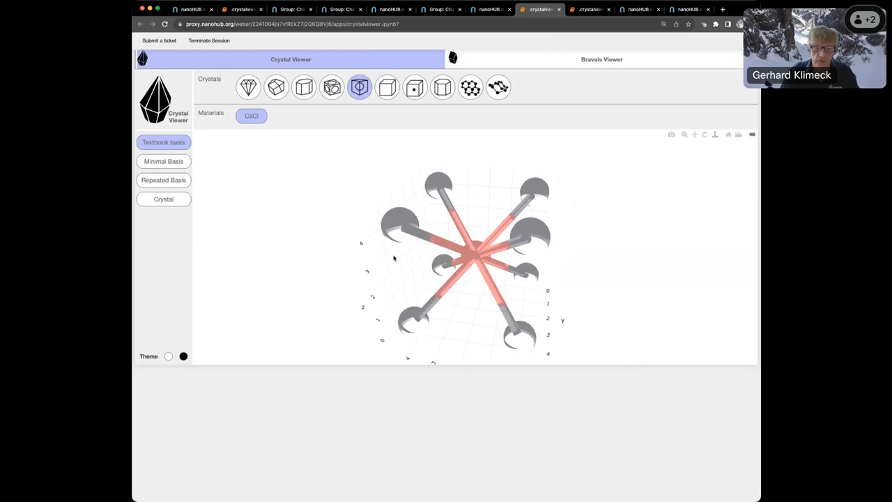
pyautogui.click(497, 86)
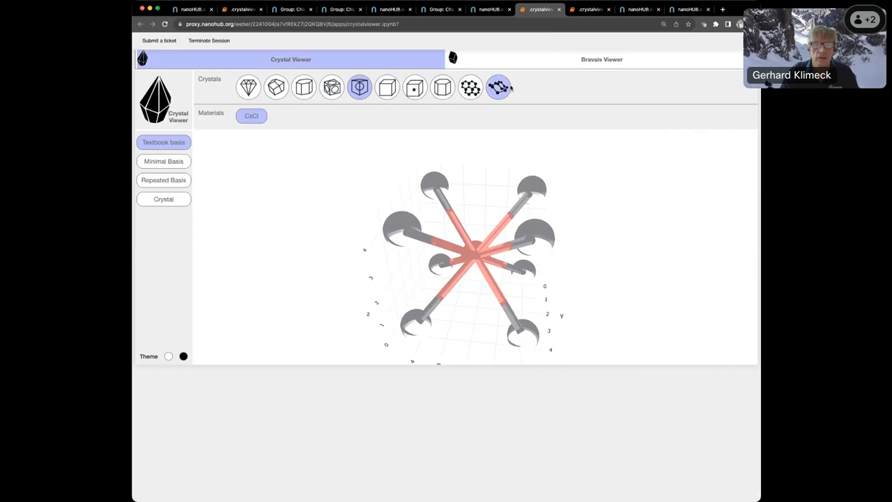
pyautogui.click(471, 87)
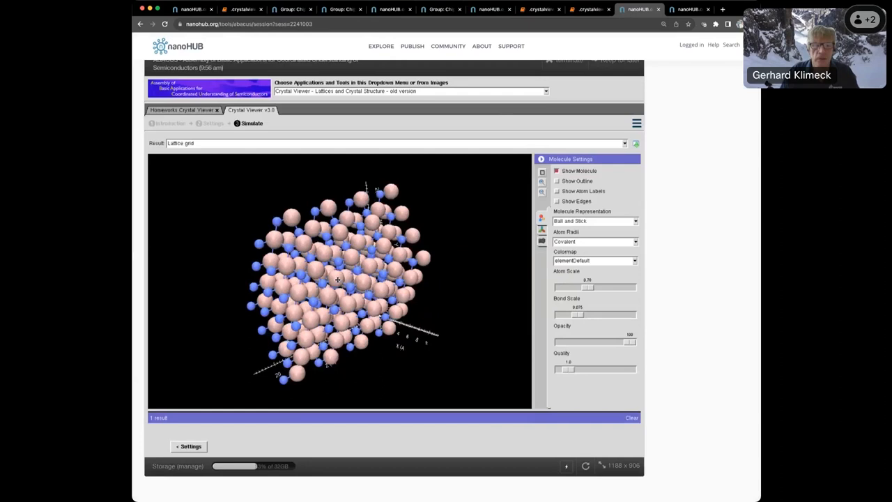
# Step: Browse and close the application list, then view the wurtzite InN 4×4×4 settings
pyautogui.click(545, 91)
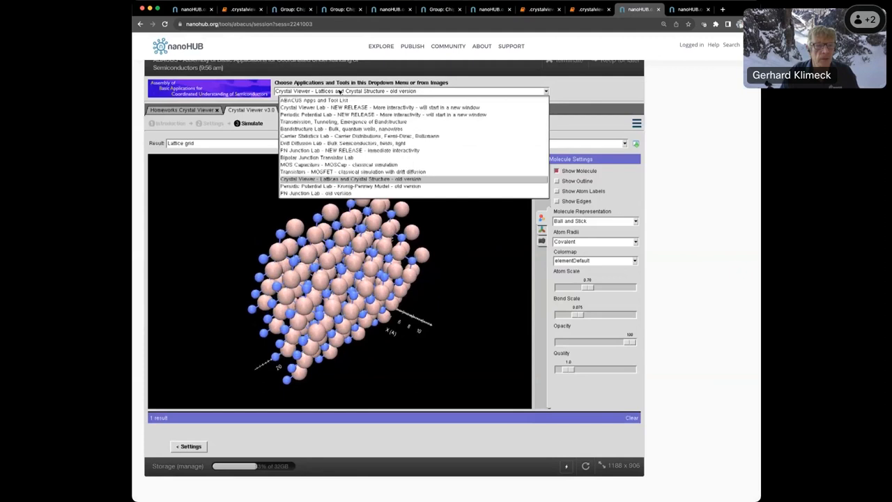
pyautogui.click(314, 100)
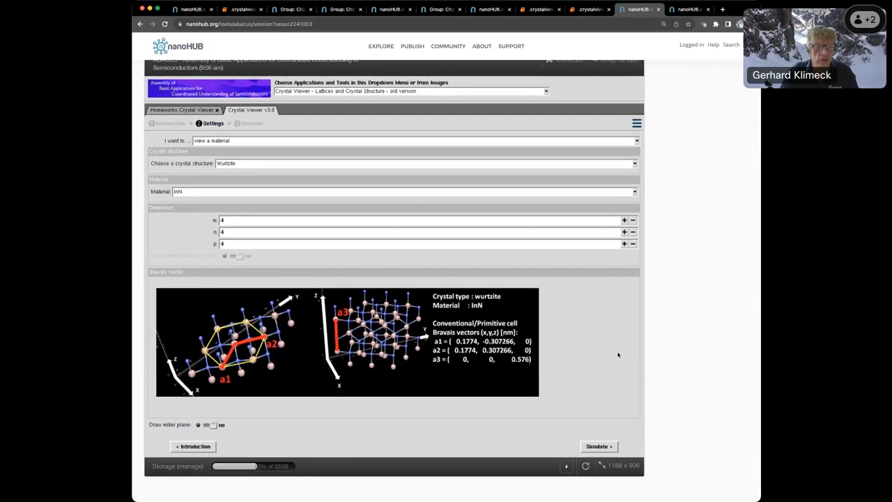
pyautogui.moveTo(589, 372)
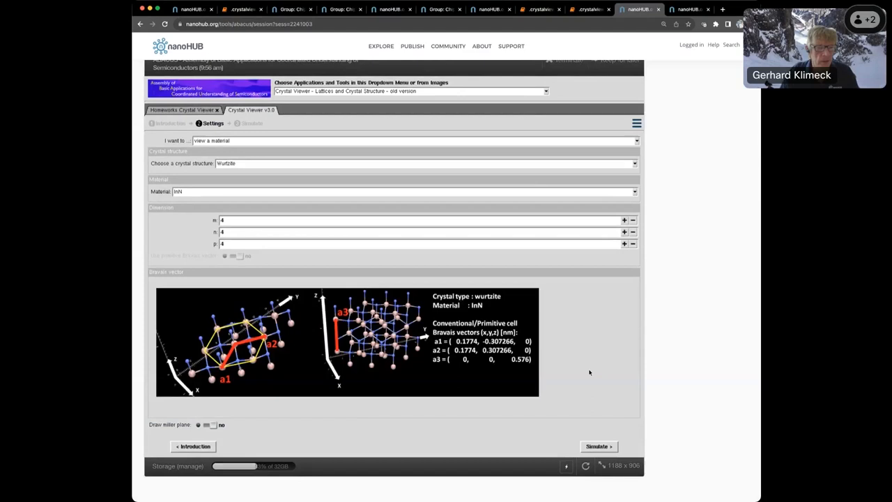
pyautogui.moveTo(592, 378)
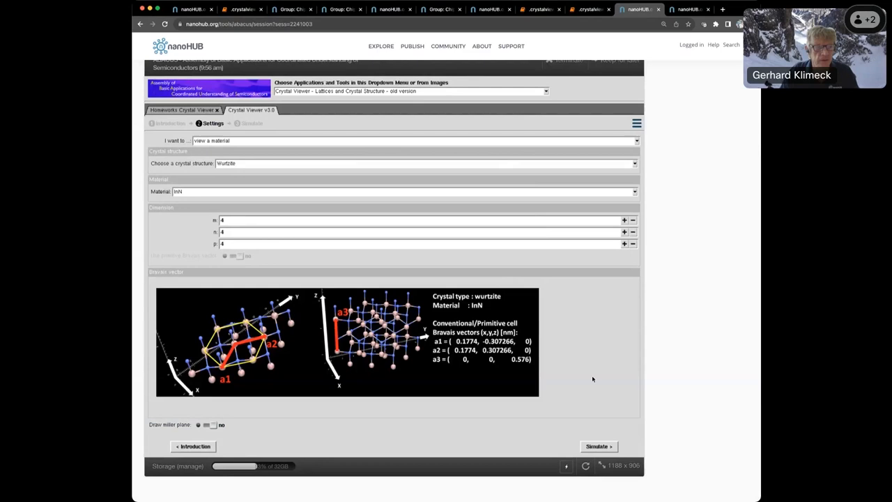
pyautogui.click(241, 9)
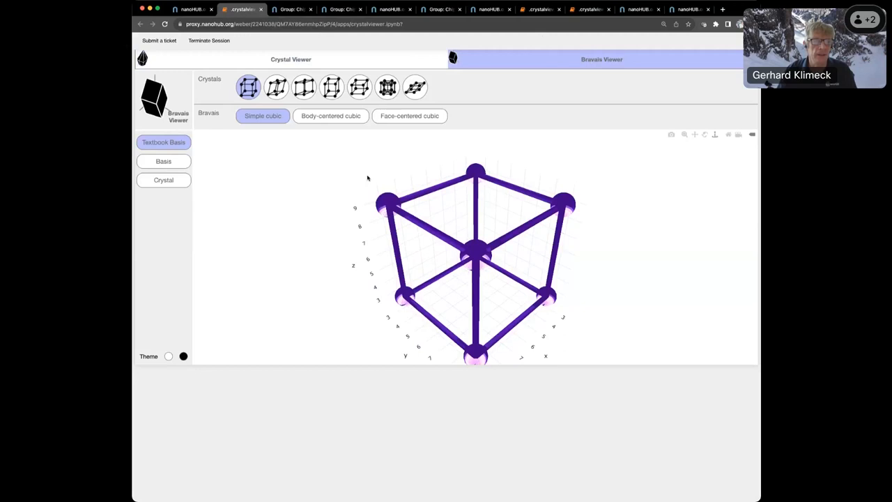
# Step: View body-centered cubic, then face-centered cubic in basis and extended crystal views
pyautogui.click(330, 115)
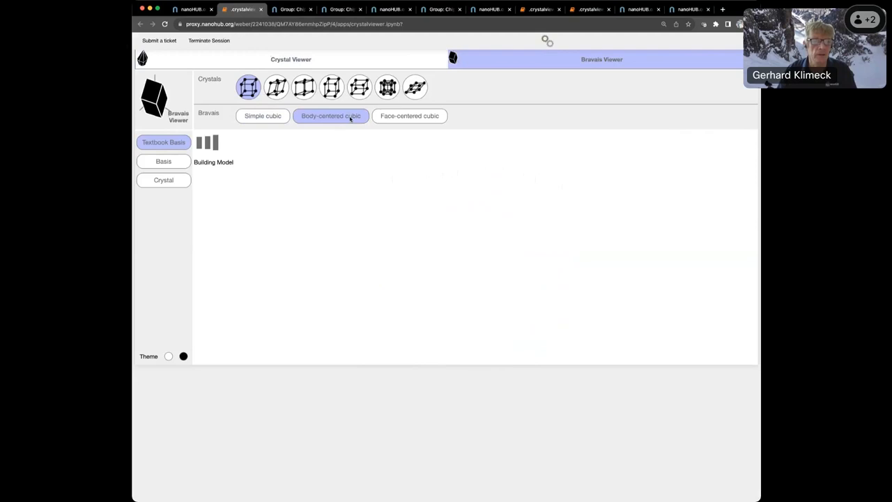
pyautogui.click(409, 116)
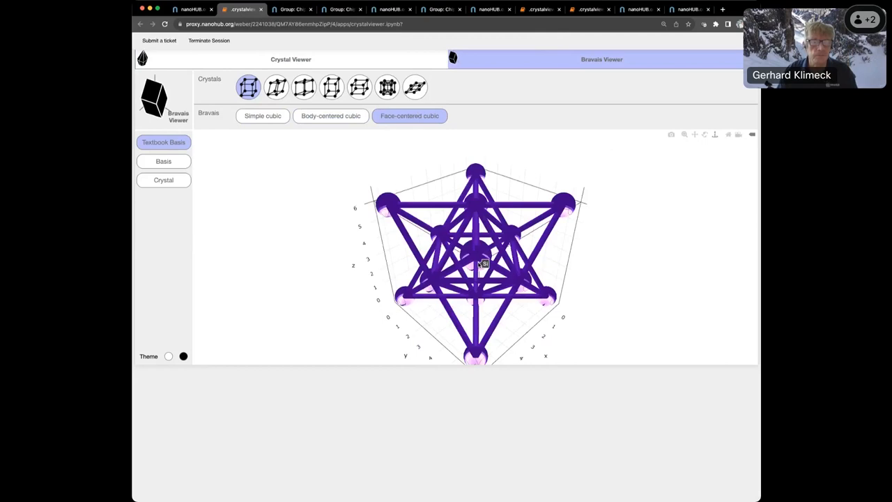
pyautogui.click(163, 161)
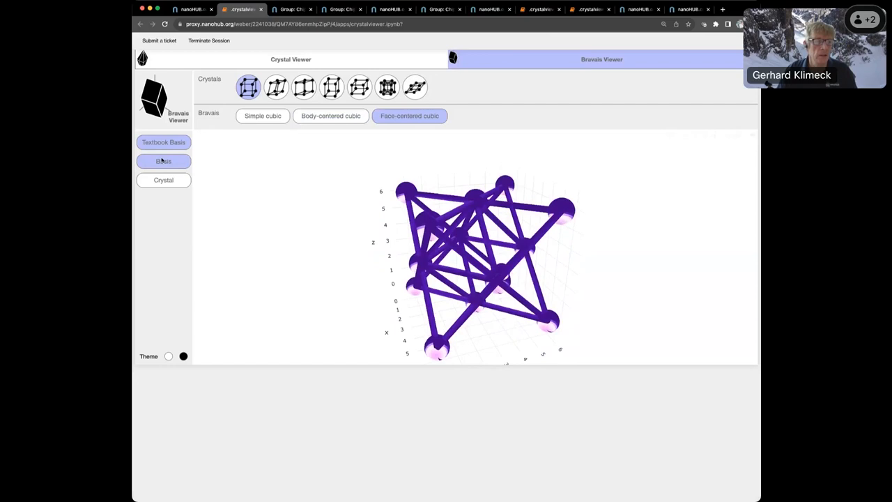
pyautogui.click(163, 180)
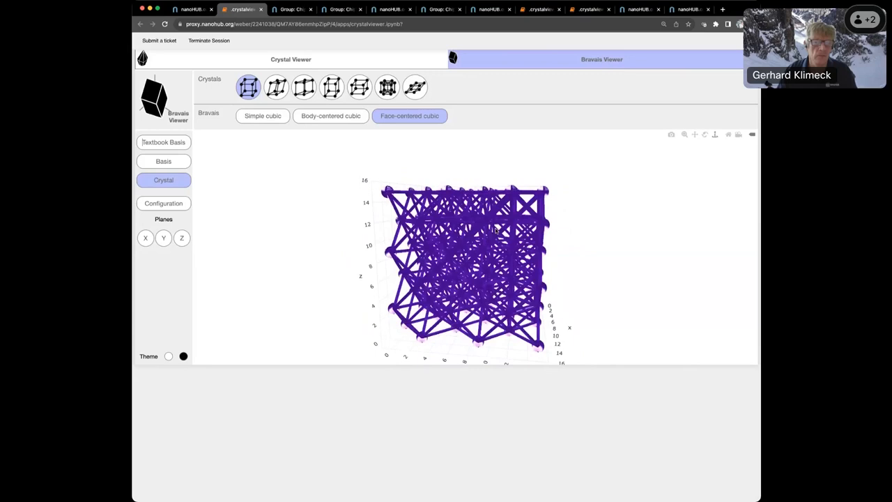
# Step: Cycle through triclinic, orthorhombic and trigonal lattices, then go back to simple cubic
pyautogui.click(276, 86)
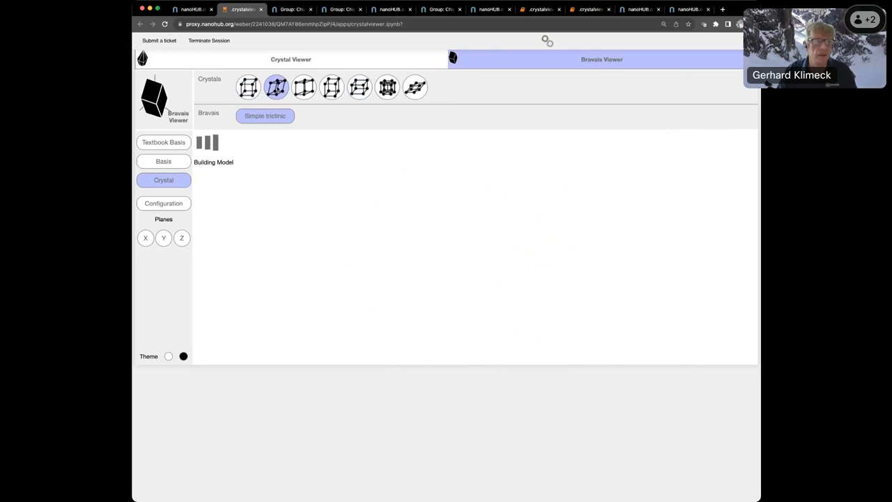
pyautogui.click(332, 87)
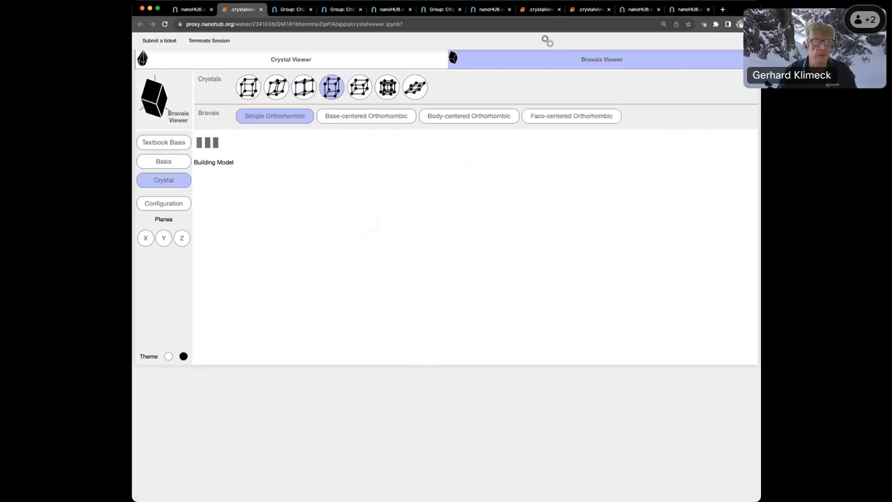
pyautogui.click(414, 86)
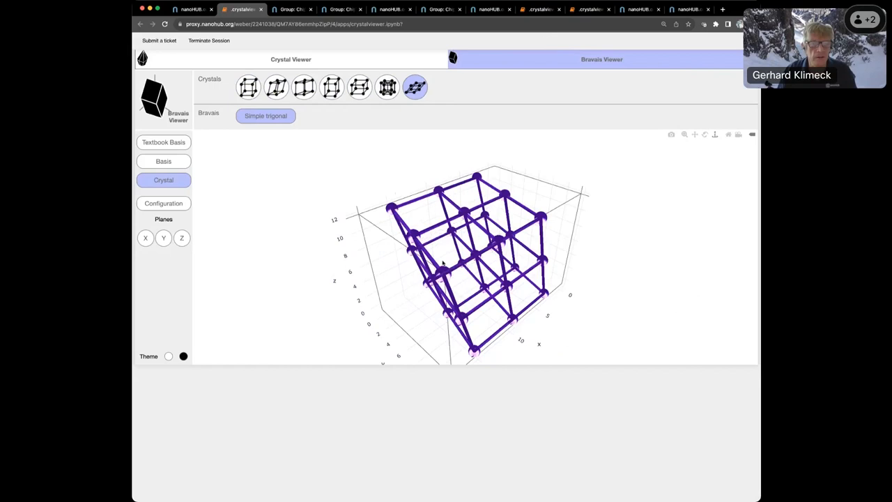
pyautogui.click(248, 86)
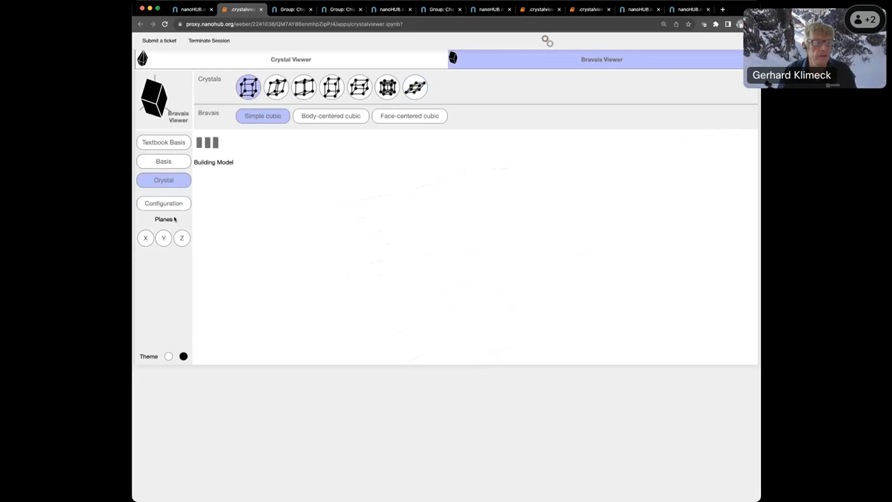
# Step: Slice the simple cubic crystal with a Y plane, then reorient the plane to X
pyautogui.click(163, 237)
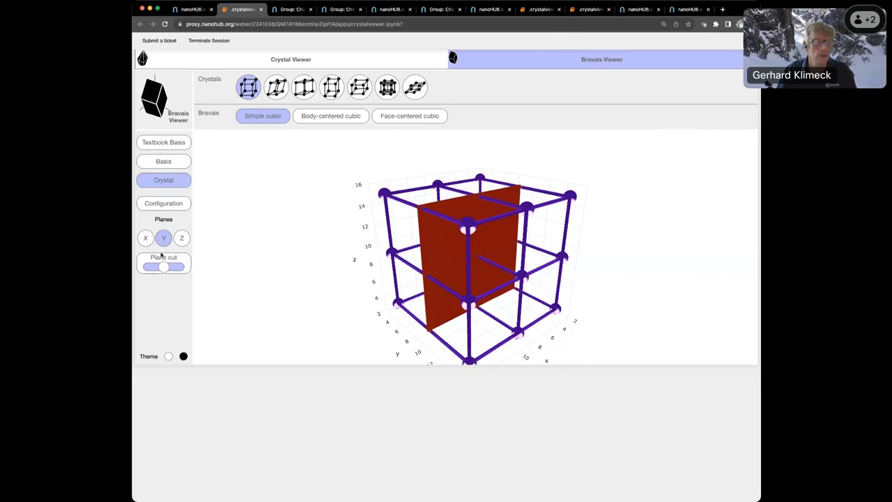
pyautogui.click(145, 238)
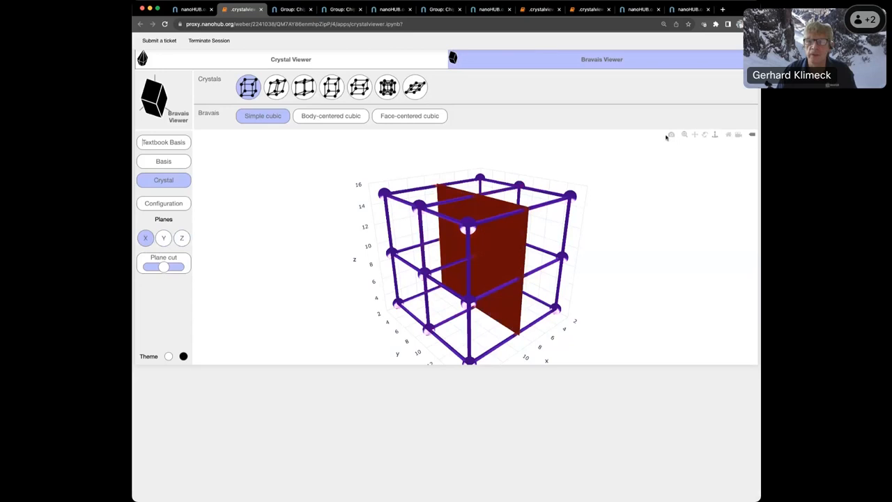
pyautogui.moveTo(671, 135)
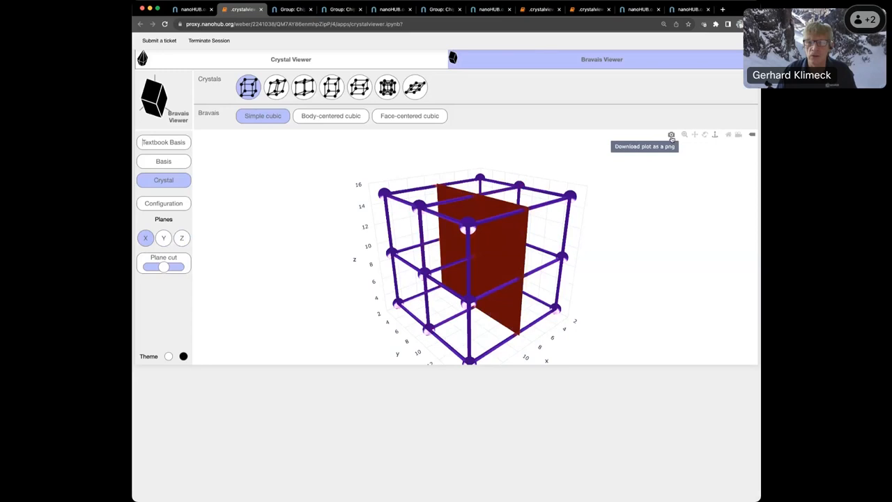
# Step: Download the sliced simple cubic plot as a PNG and return to the Crystal Viewer v3.0 session
pyautogui.click(671, 135)
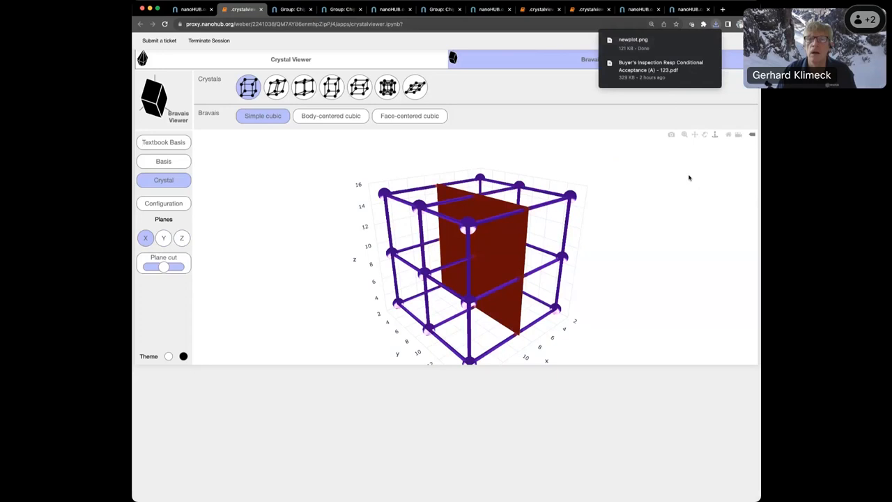
pyautogui.click(638, 9)
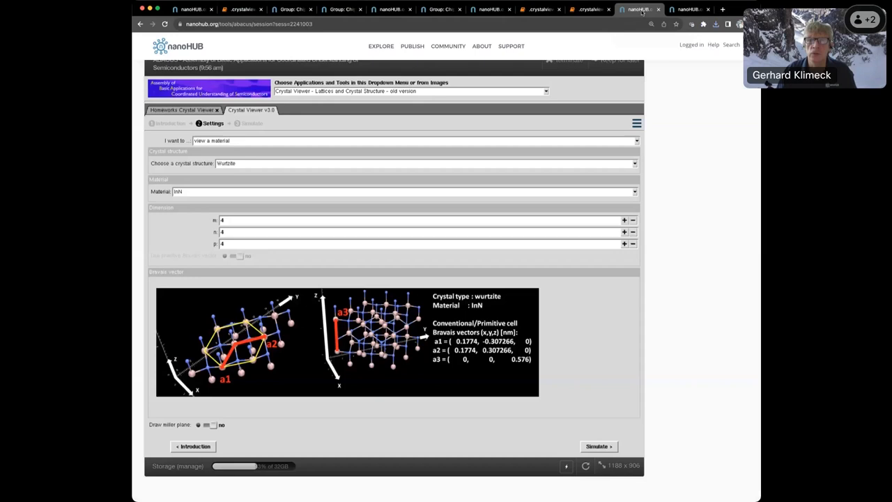
# Step: Run the wurtzite InN simulation and dismiss the download dialog to reveal the textbook unit cell
pyautogui.click(597, 445)
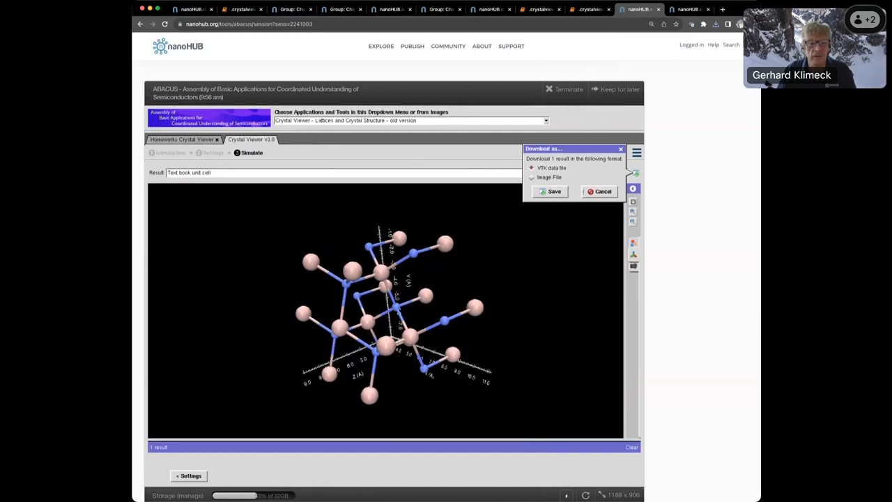
pyautogui.click(599, 191)
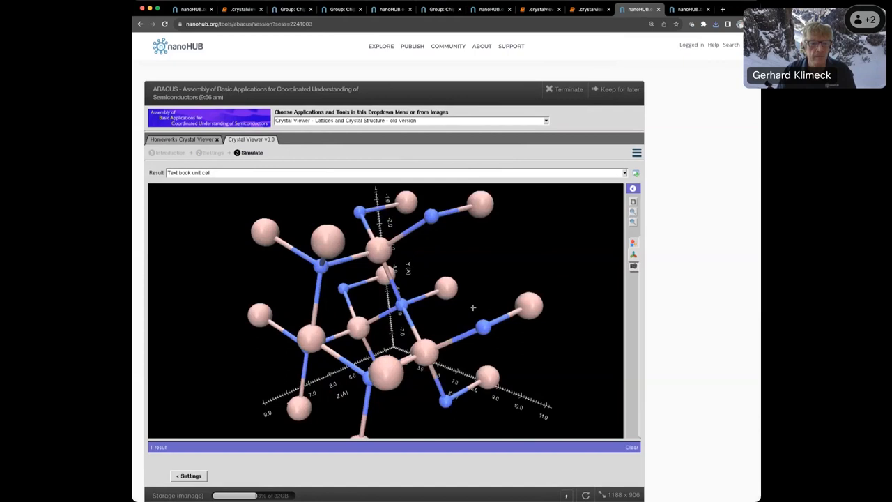
# Step: Enlarge the InN atoms using the Atom Scale slider in Molecule Settings
pyautogui.click(632, 201)
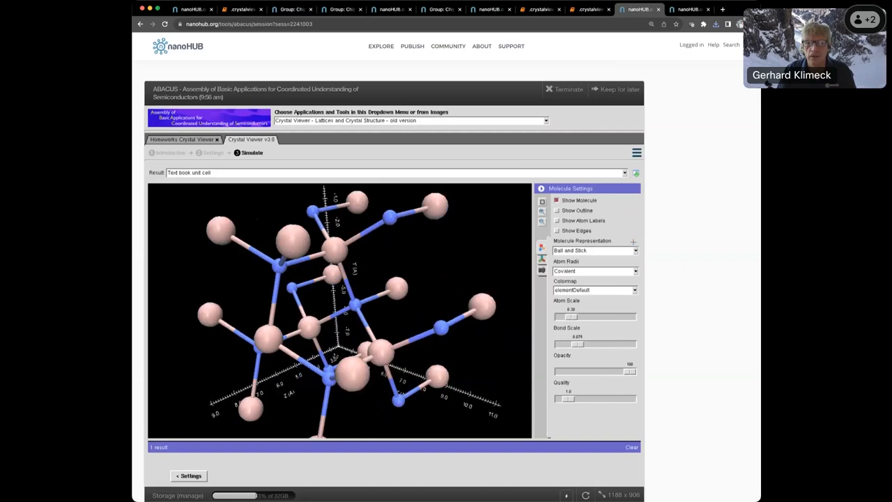
pyautogui.moveTo(569, 316); pyautogui.dragTo(590, 316)
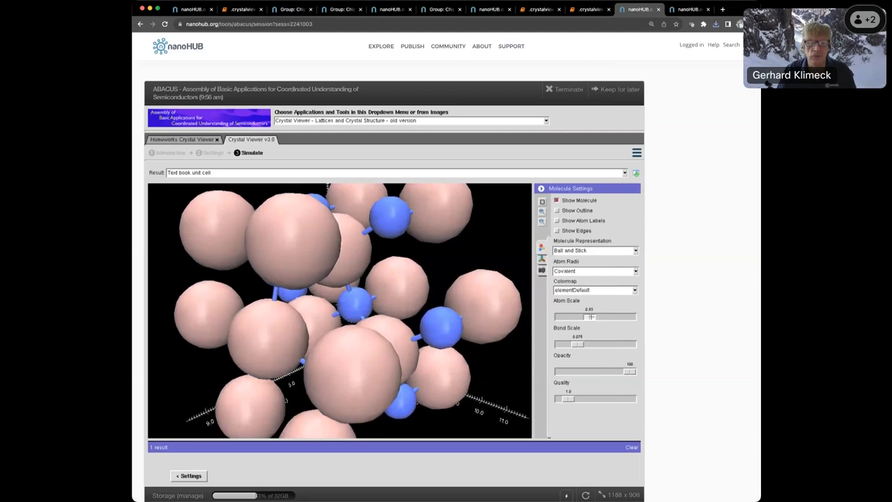
pyautogui.moveTo(590, 316); pyautogui.dragTo(595, 316)
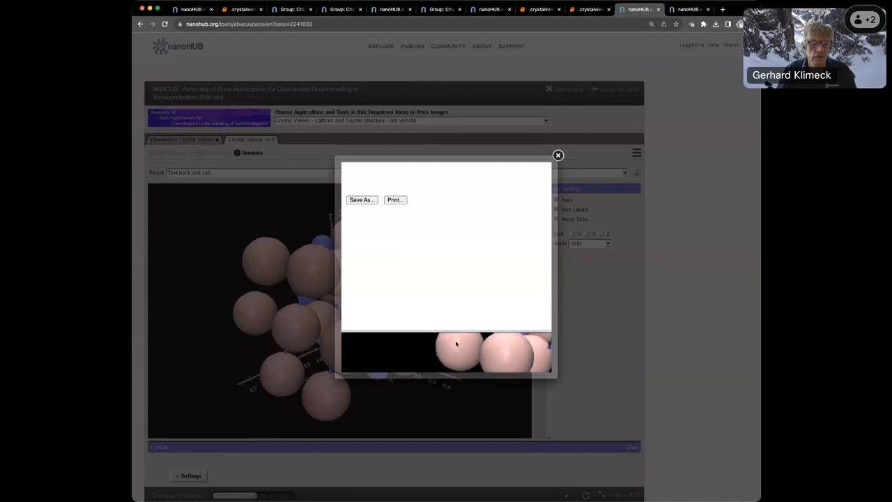
# Step: Close the image export popup to return to the enlarged InN unit cell
pyautogui.click(557, 156)
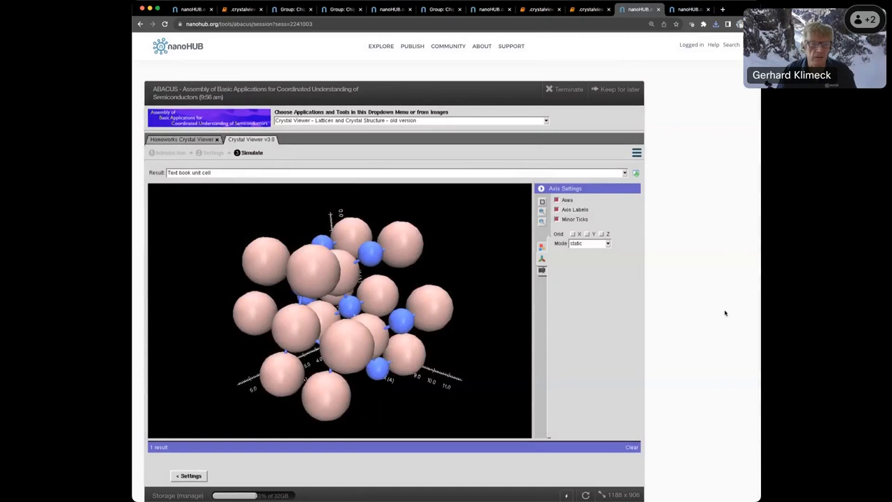
pyautogui.moveTo(709, 167)
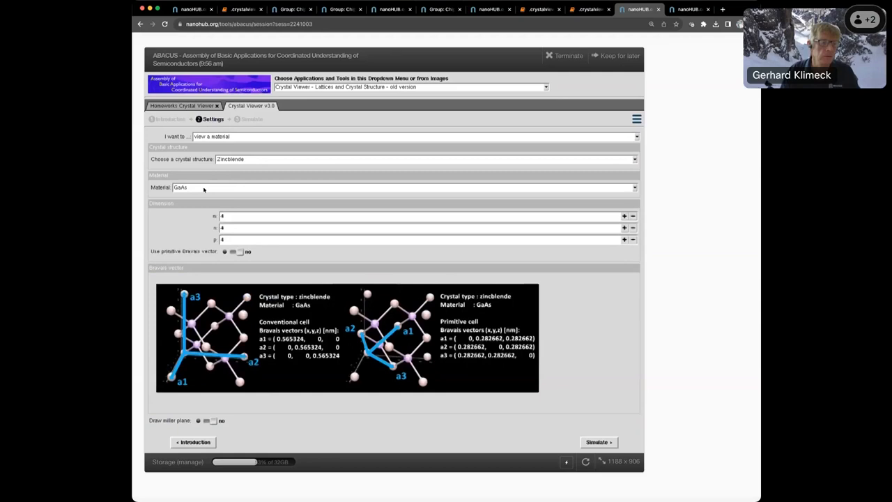
# Step: Run the zincblende GaAs simulation, collapse Molecule Settings, and open the Result list
pyautogui.click(598, 441)
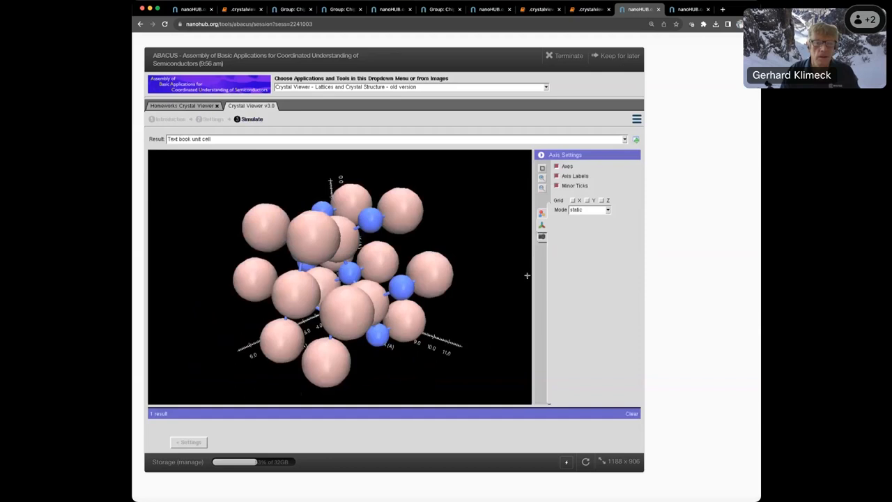
pyautogui.click(249, 118)
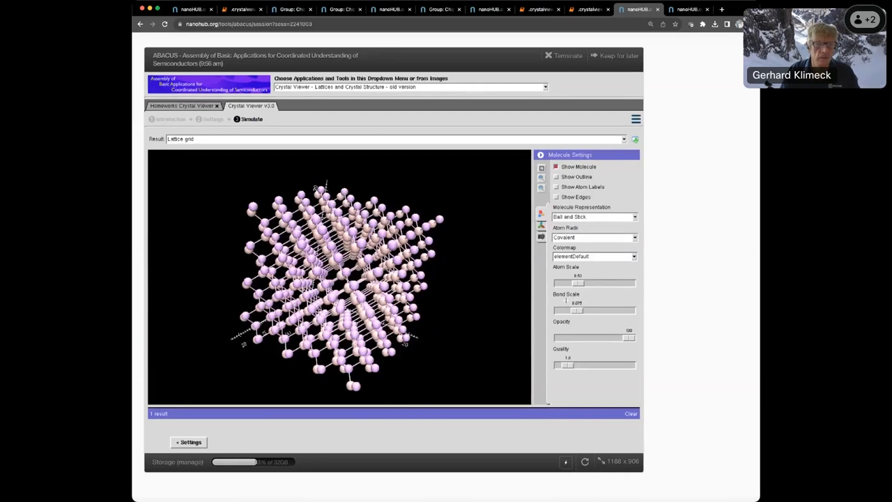
pyautogui.click(541, 155)
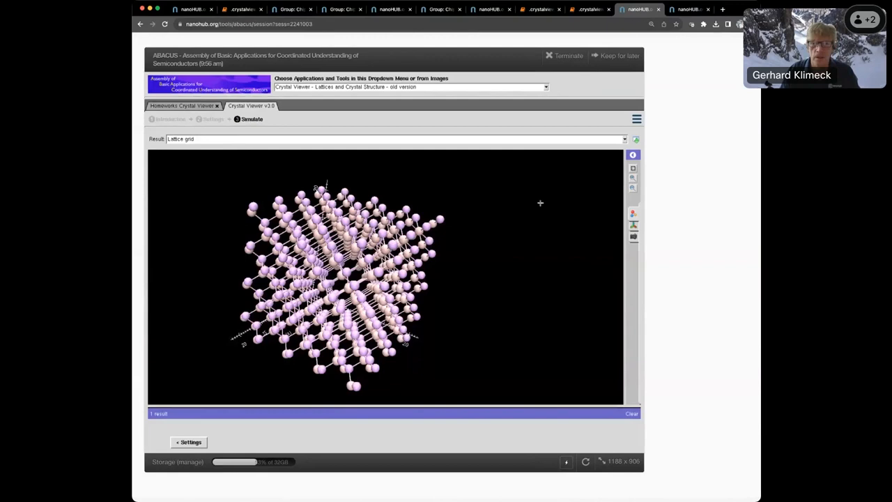
pyautogui.click(393, 139)
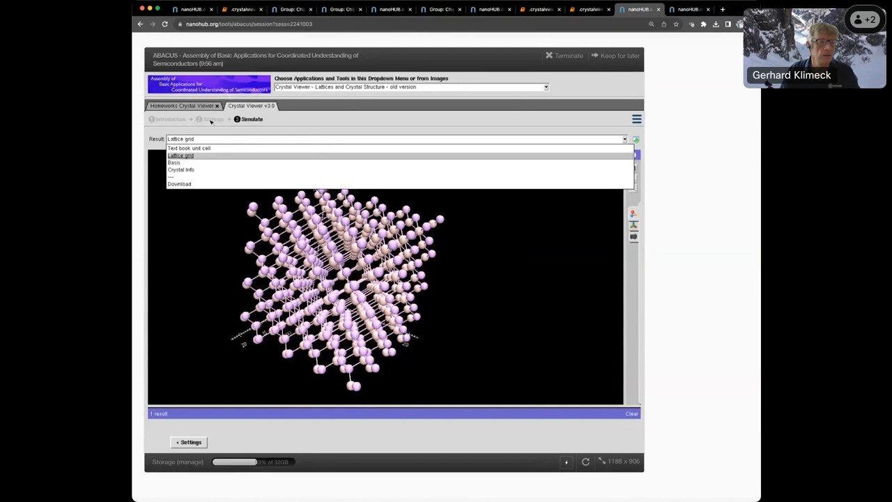
# Step: Go back to the GaAs simulation settings and edit Plane 1's Miller indices
pyautogui.click(213, 119)
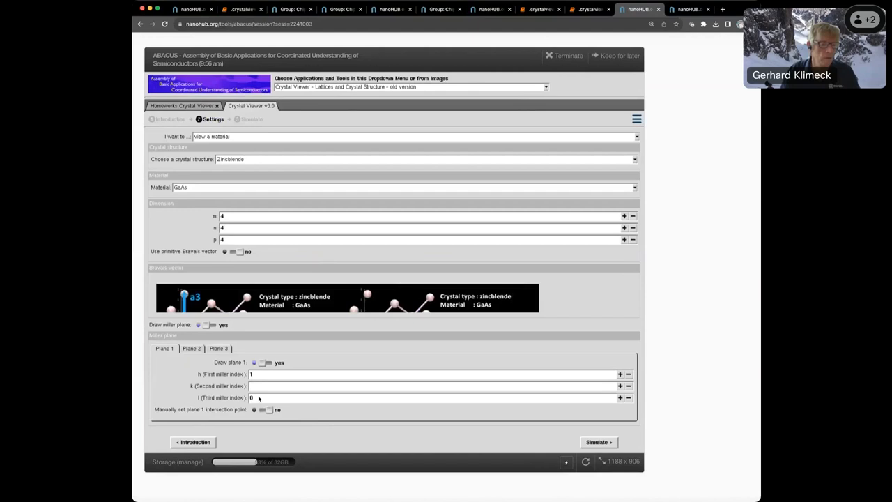
pyautogui.click(598, 442)
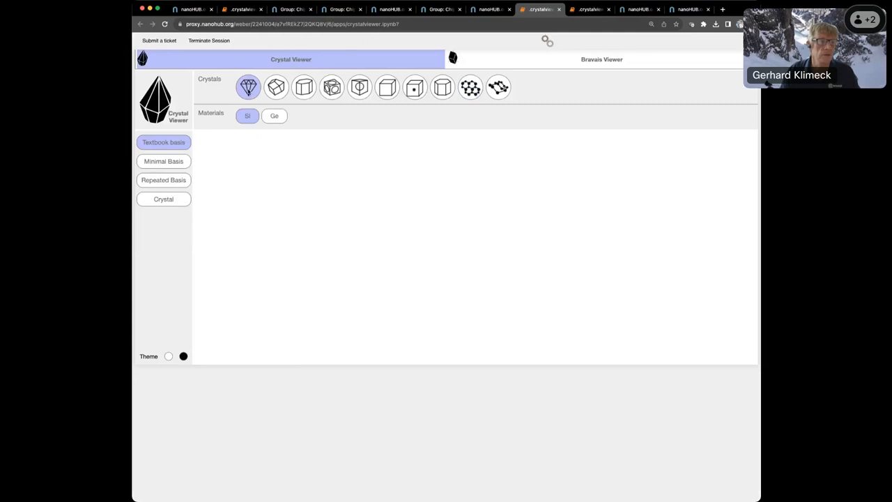
# Step: Choose the zincblende crystal and show the GaAs textbook basis in the newer viewer
pyautogui.click(276, 86)
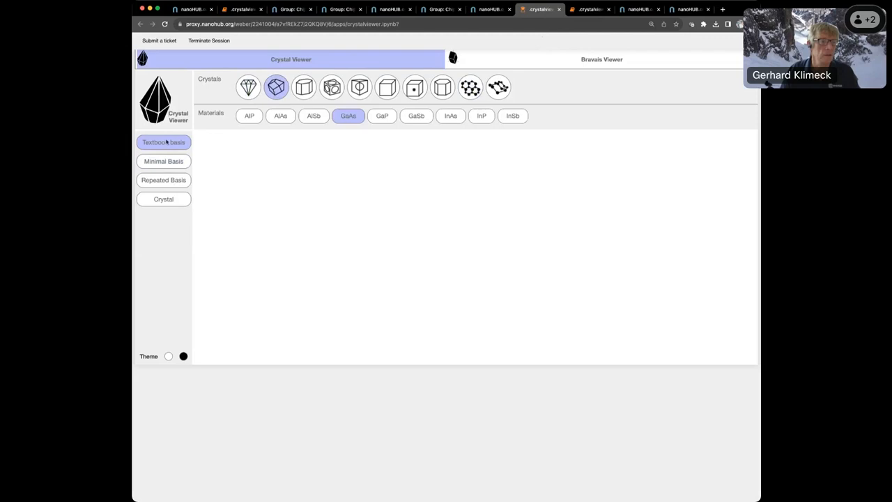
pyautogui.click(163, 198)
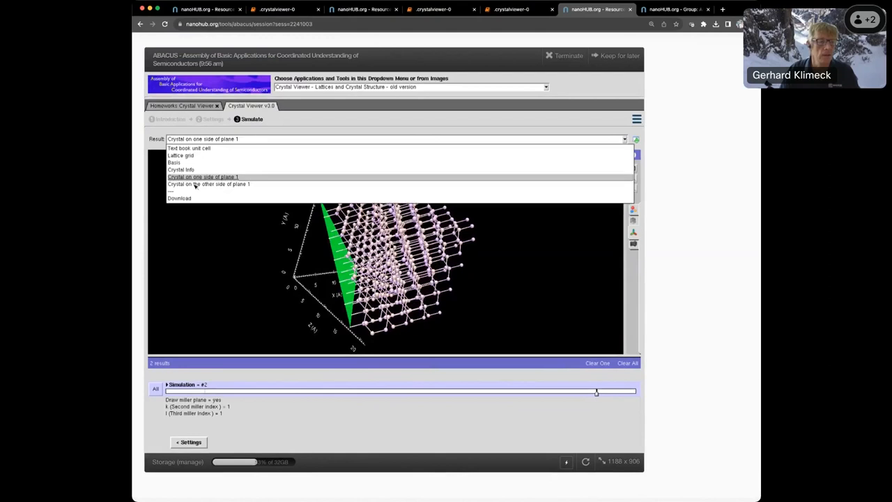
# Step: Display 'Crystal on the other side of plane 1' for GaAs, then switch to the other viewer
pyautogui.click(209, 183)
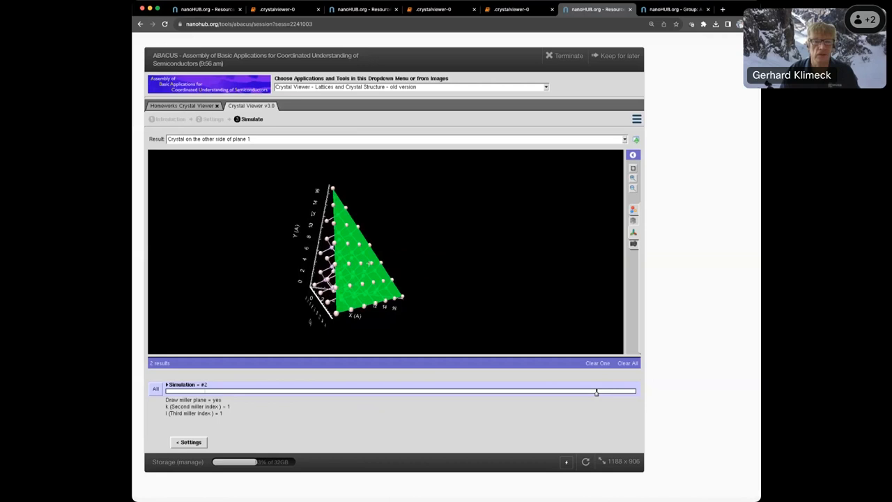
pyautogui.click(435, 9)
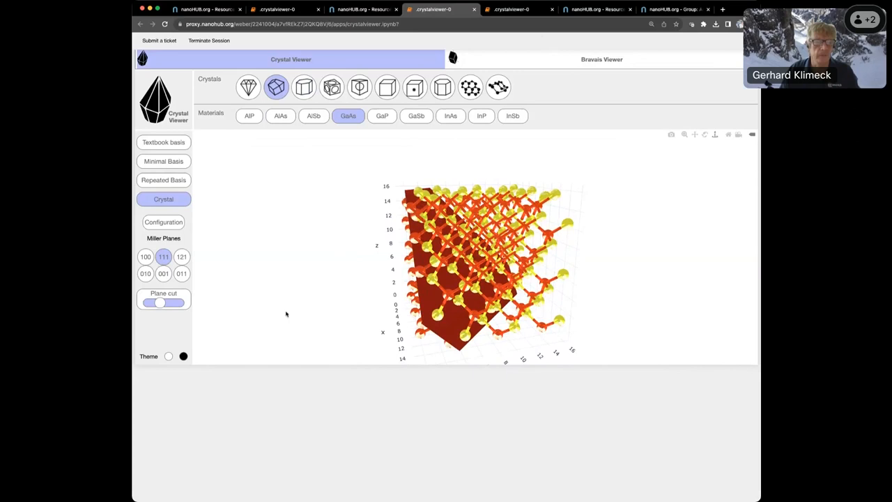
pyautogui.moveTo(288, 224)
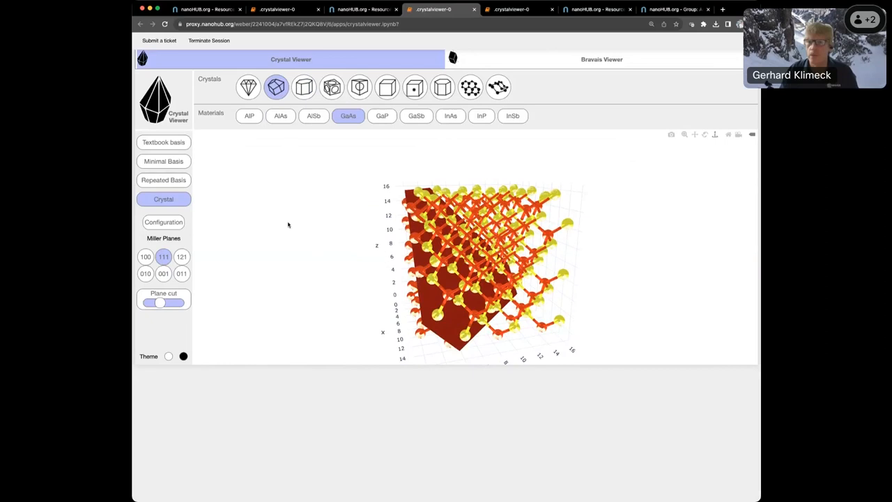
pyautogui.moveTo(287, 262)
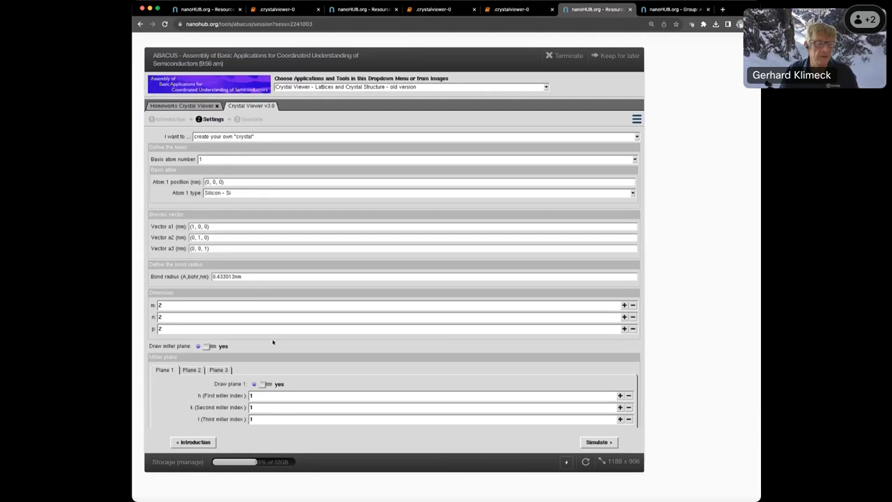
pyautogui.moveTo(263, 384)
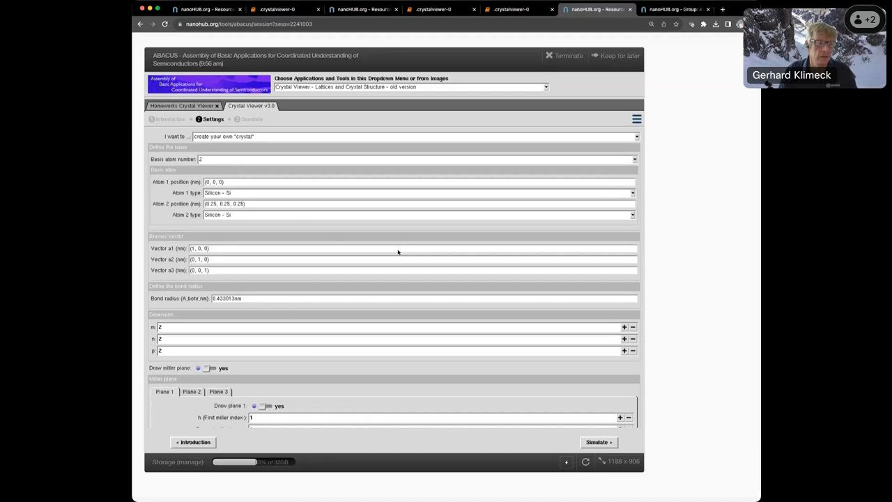
pyautogui.moveTo(296, 122)
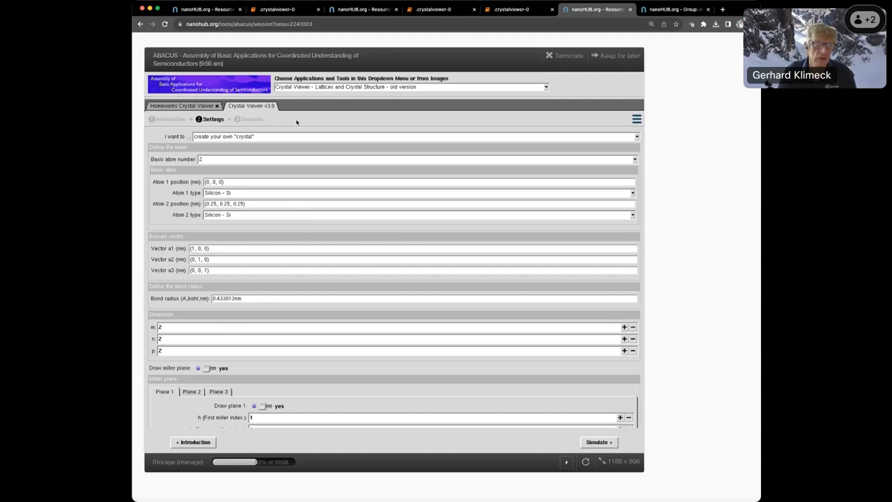
# Step: Set the 'I want to...' option back to 'view a material'
pyautogui.click(416, 136)
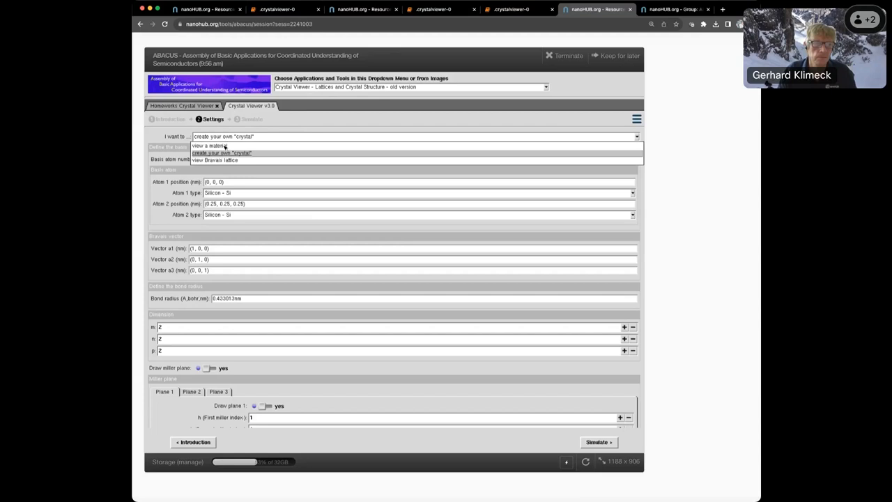
pyautogui.click(210, 146)
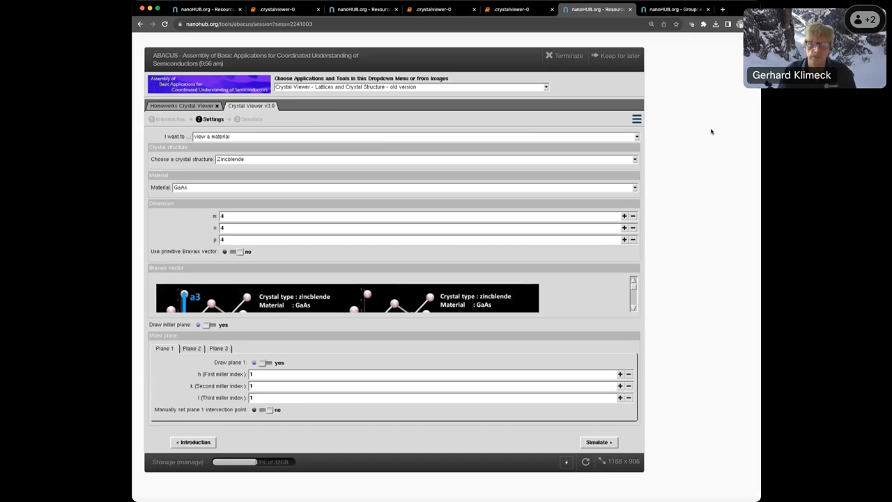
pyautogui.moveTo(511, 9)
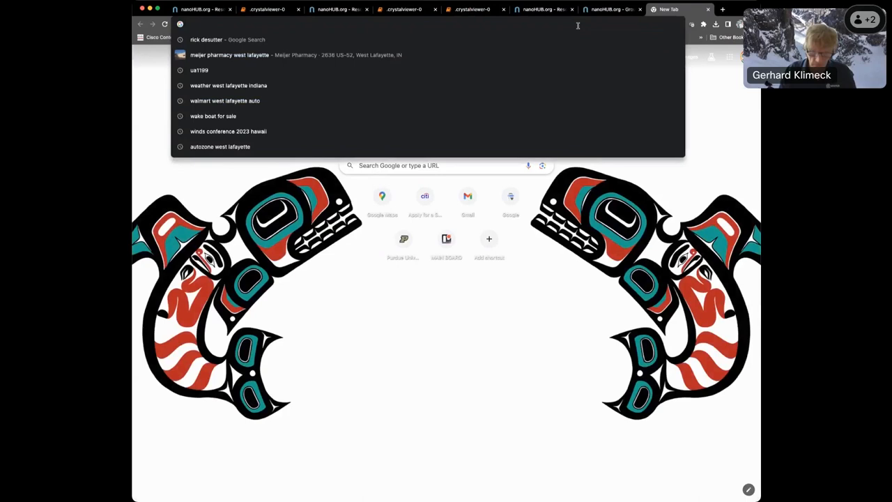
pyautogui.write('nanohub.org/tools/abacus/invoke/40')
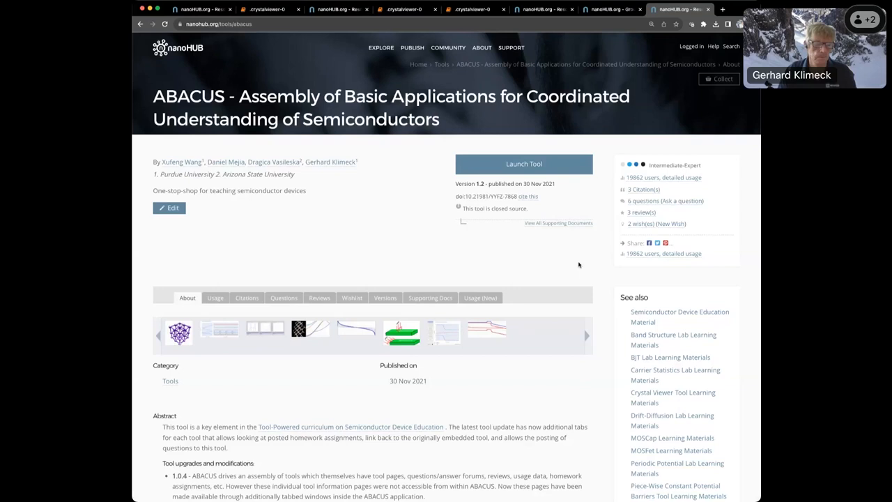
pyautogui.moveTo(557, 253)
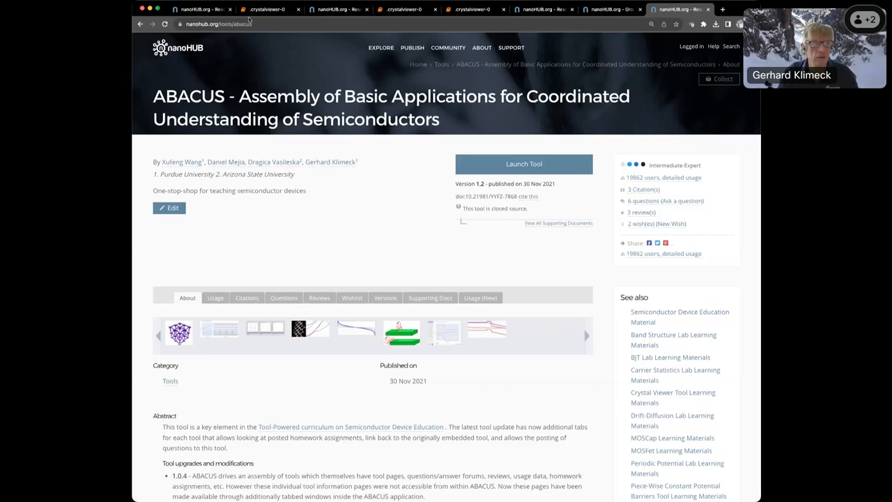
# Step: Load chipshub.org in a new tab and scroll through the ABACUS group overview
pyautogui.click(723, 9)
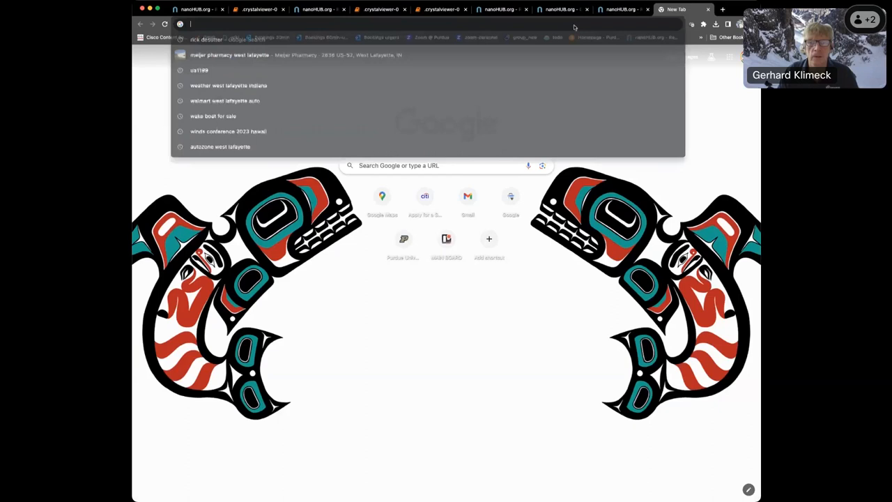
pyautogui.write('chipshub.org')
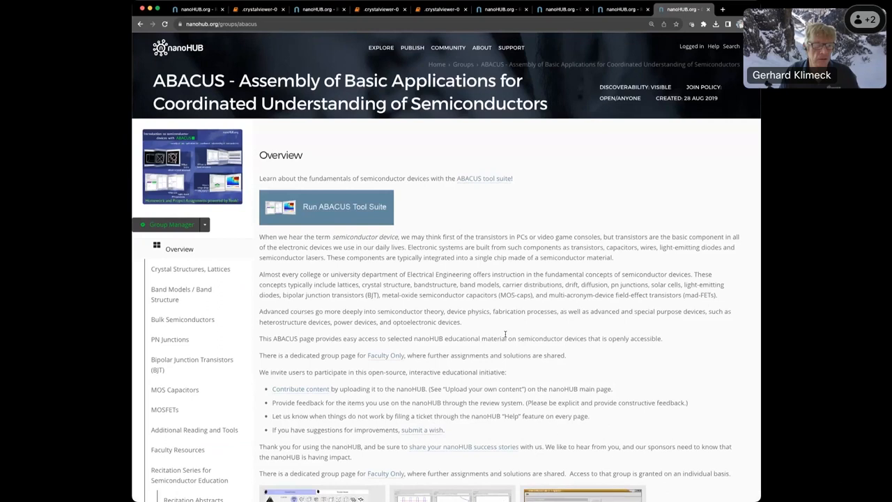
pyautogui.scroll(-3)
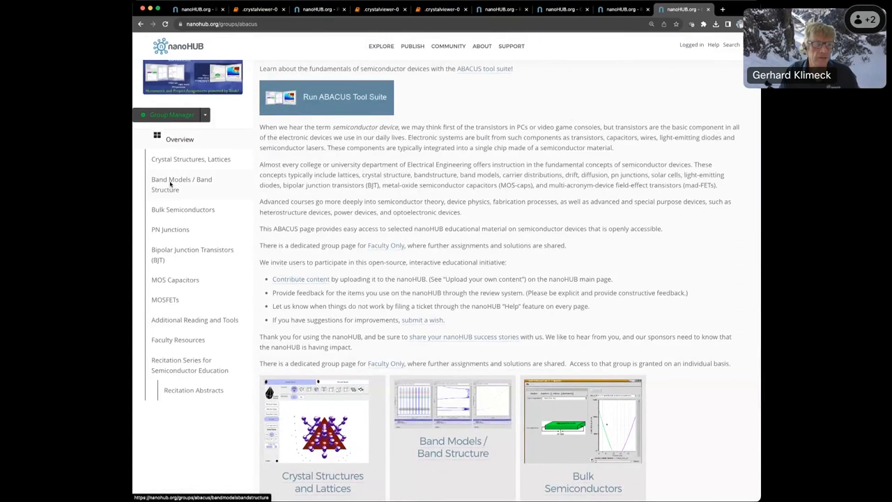
# Step: Open Band Models / Band Structure and scroll through the Piecewise Constant Potential Barriers Lab
pyautogui.click(181, 184)
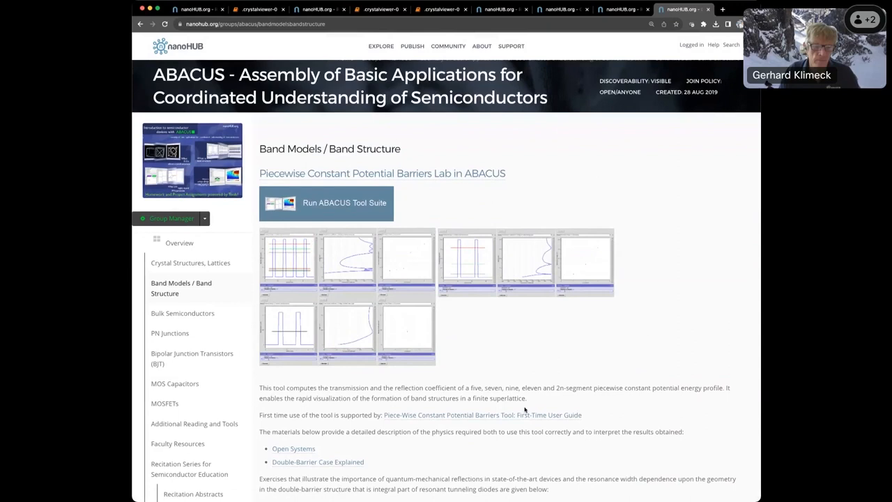
pyautogui.scroll(-3)
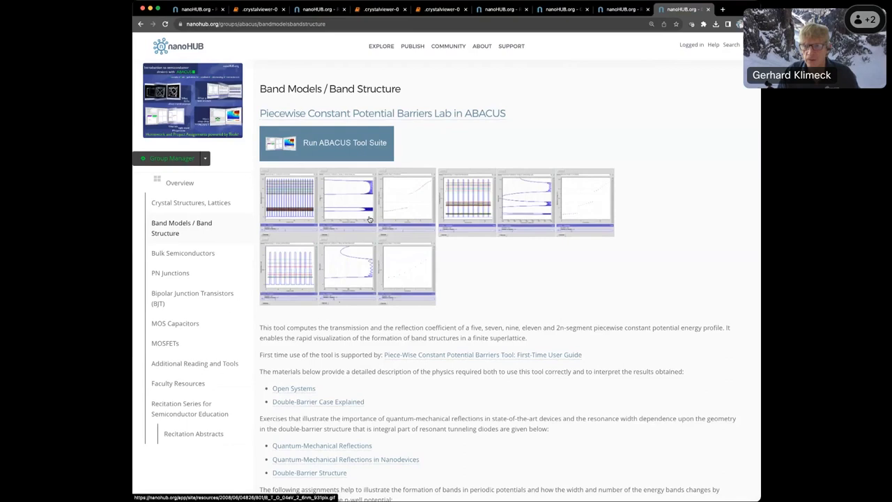
pyautogui.scroll(-3)
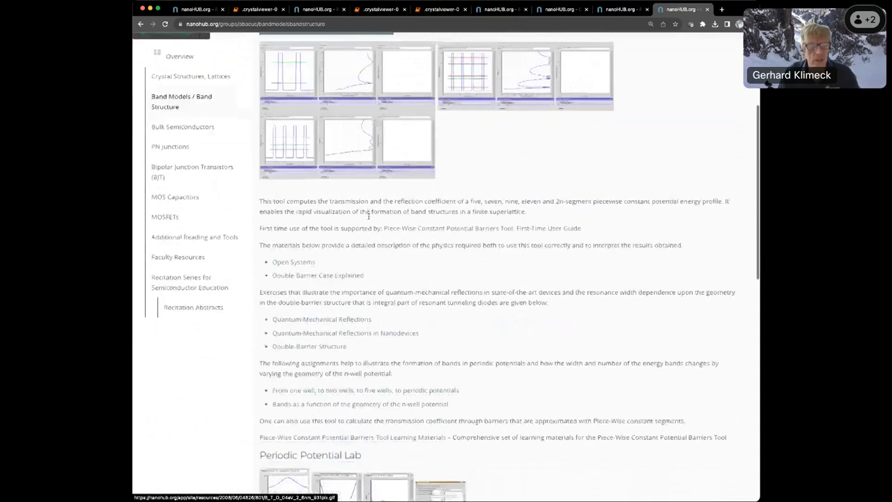
pyautogui.scroll(-3)
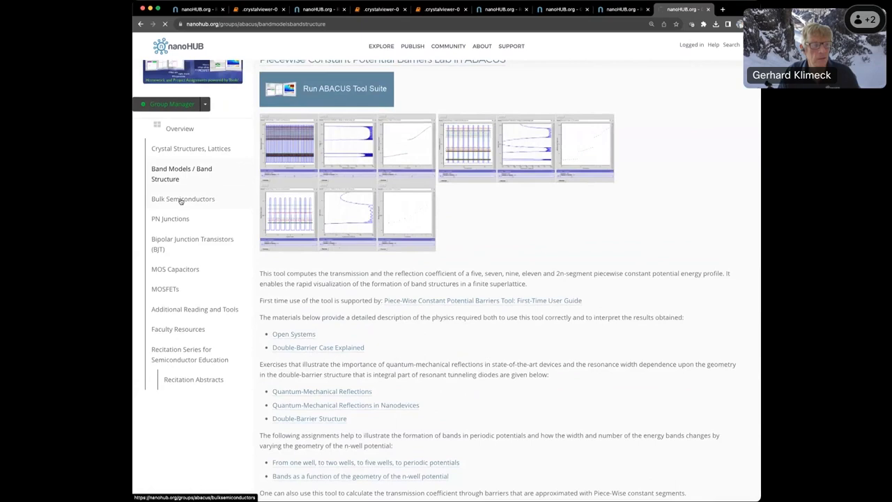
# Step: Open Bulk Semiconductors and scroll to the Carrier Statistics and Drift Diffusion labs
pyautogui.click(182, 199)
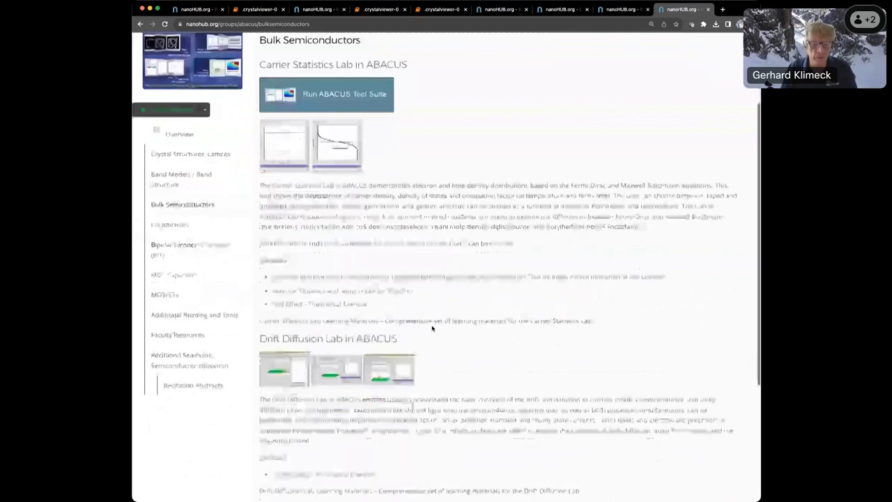
pyautogui.scroll(-3)
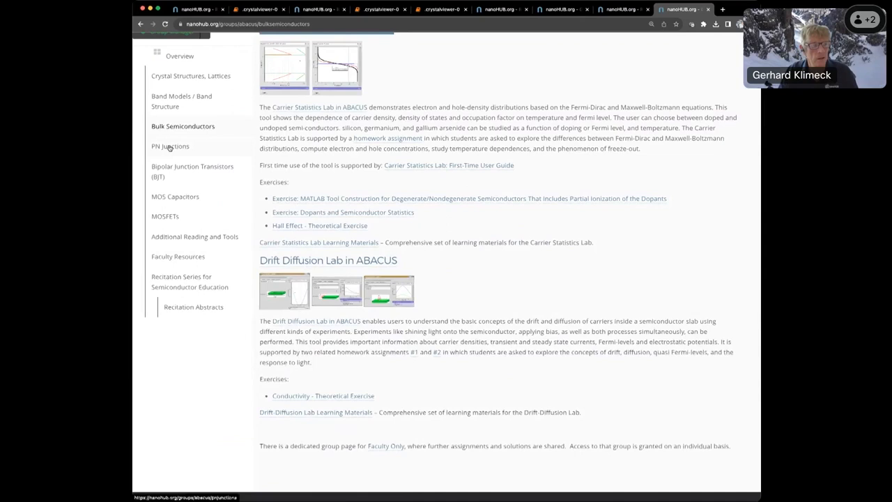
# Step: Scroll the PN Junctions page, then move on to the Bipolar Junction Transistors (BJT) page
pyautogui.click(169, 145)
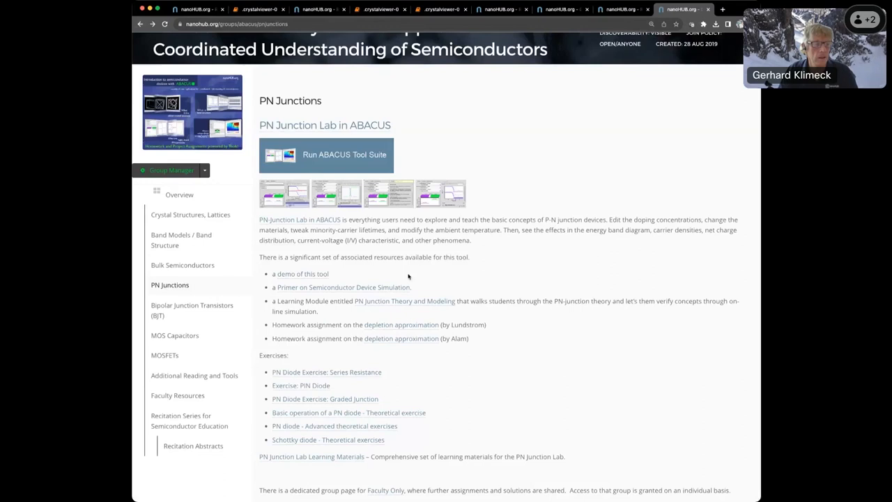
pyautogui.scroll(-3)
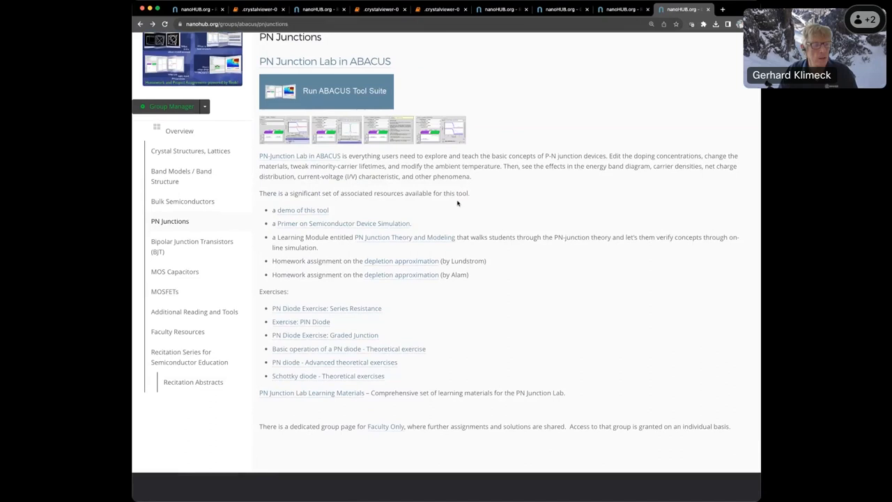
pyautogui.click(191, 246)
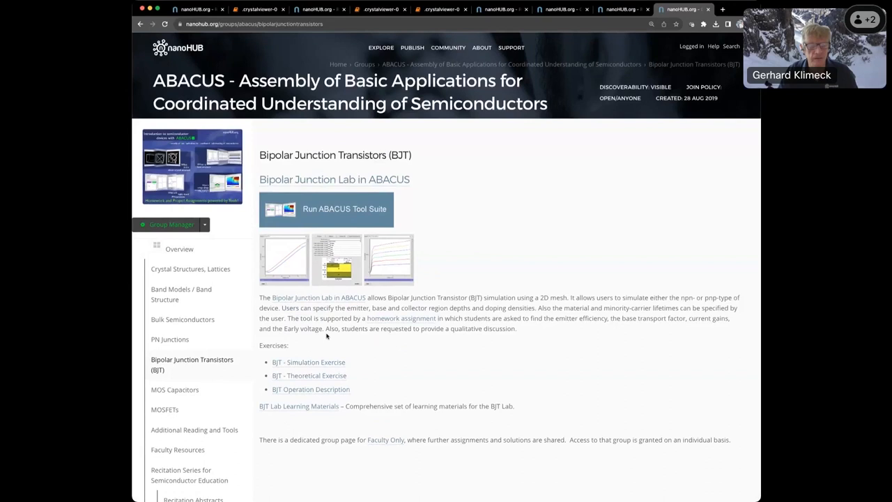
# Step: Scroll the MOS Capacitors page, then move on to the MOSFETs page
pyautogui.click(175, 390)
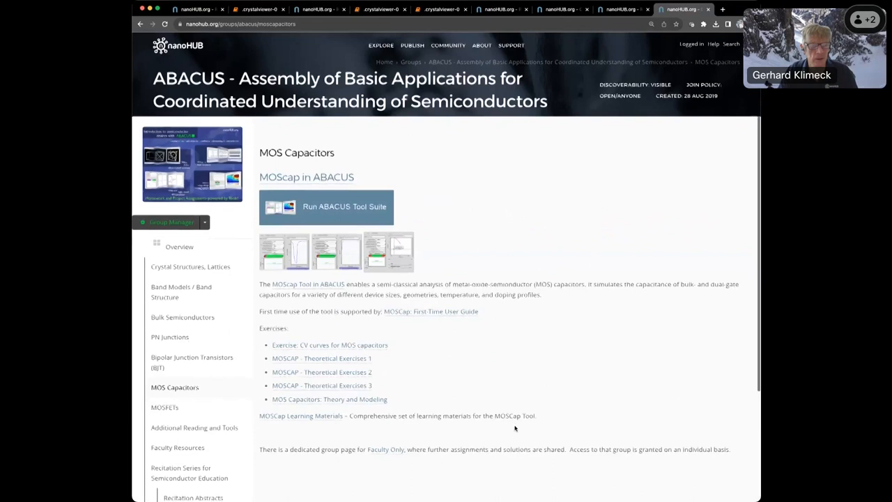
pyautogui.scroll(-3)
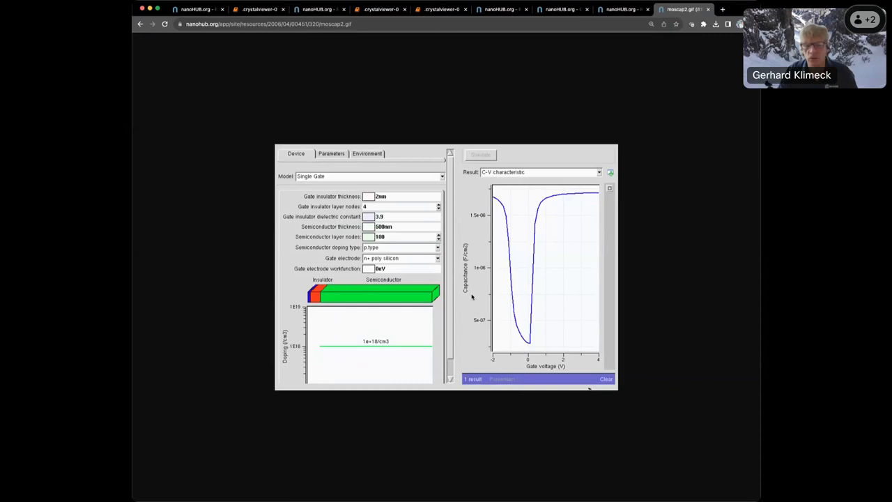
pyautogui.moveTo(389, 199)
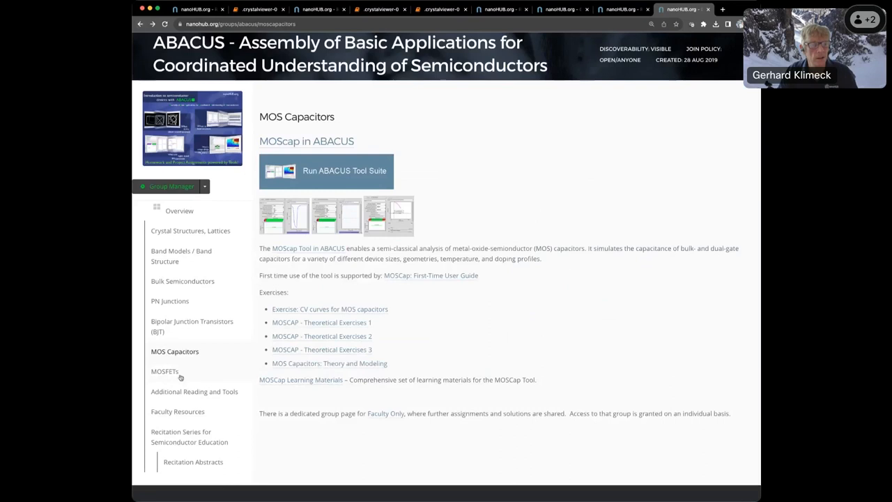
pyautogui.click(165, 371)
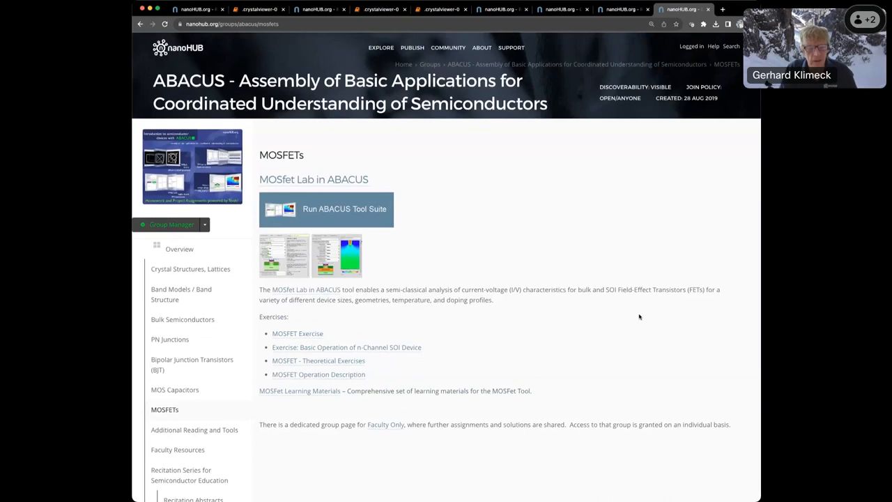
pyautogui.click(326, 209)
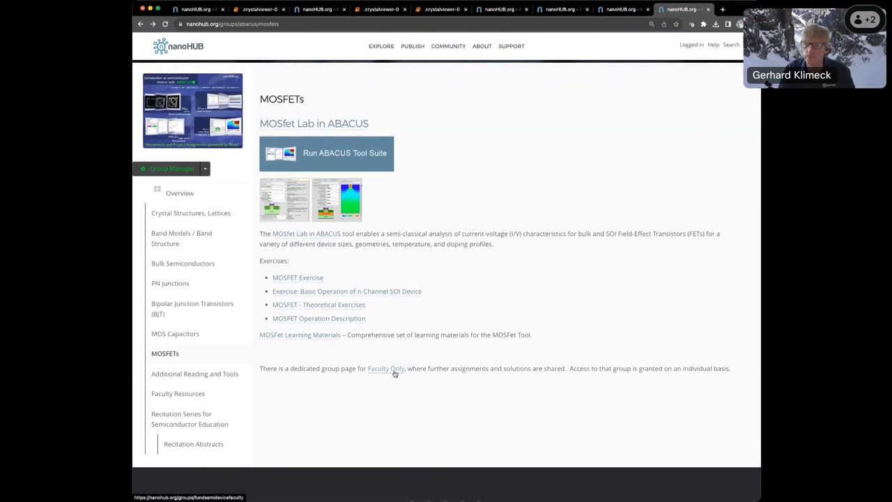
# Step: Open Recitation Series for Semiconductor Education and scroll through its recitation cards
pyautogui.click(189, 419)
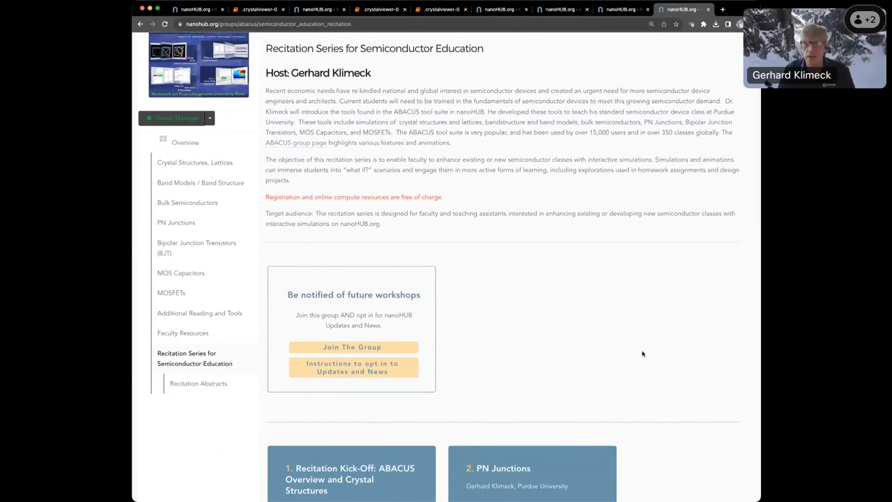
pyautogui.scroll(-3)
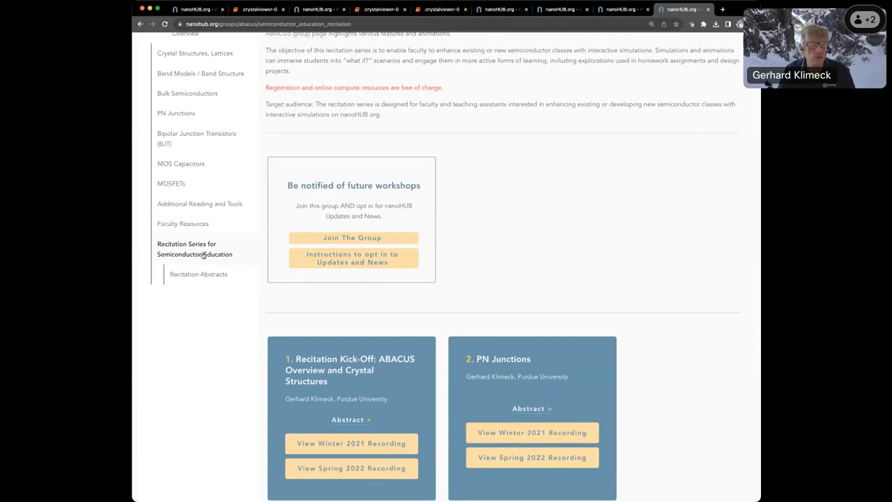
pyautogui.scroll(3)
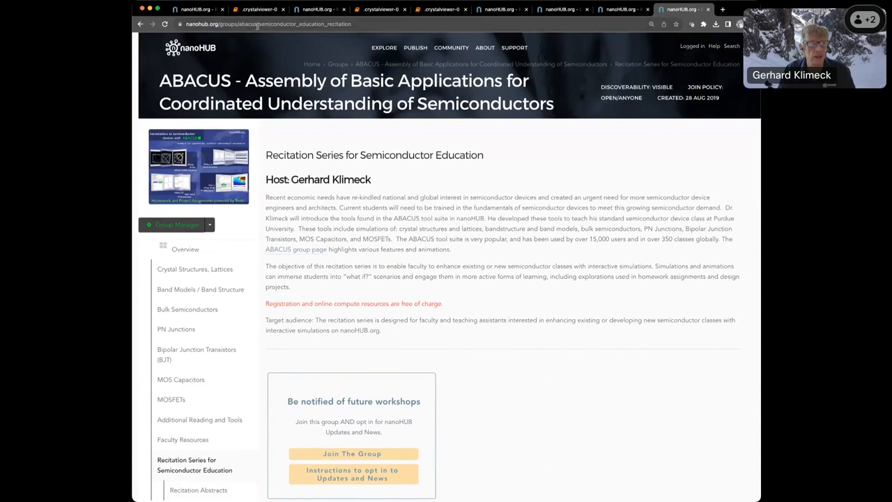
pyautogui.scroll(-3)
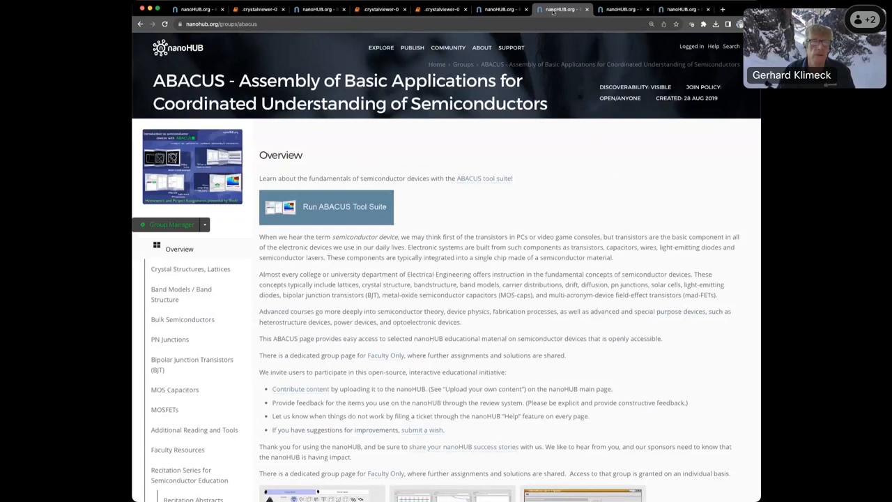
# Step: Return to the Crystal Viewer unit cell and bring up its VTK/image download options
pyautogui.click(326, 206)
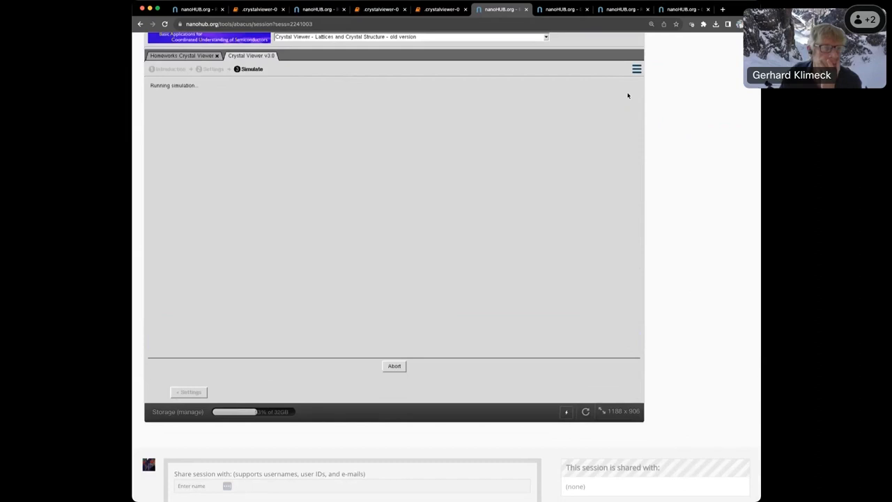
pyautogui.moveTo(443, 123)
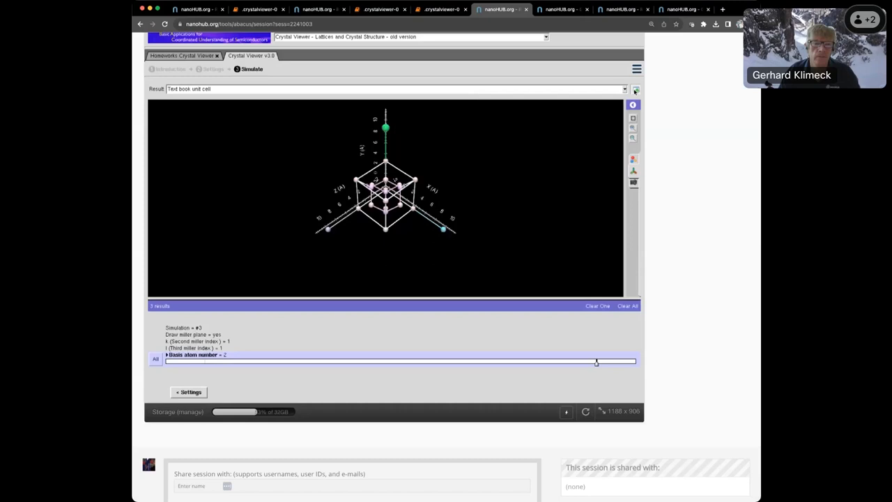
pyautogui.click(635, 89)
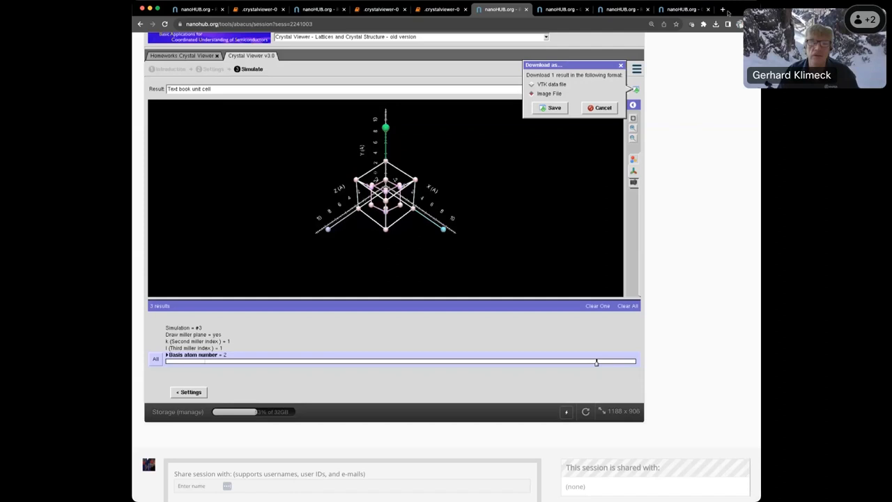
pyautogui.click(722, 9)
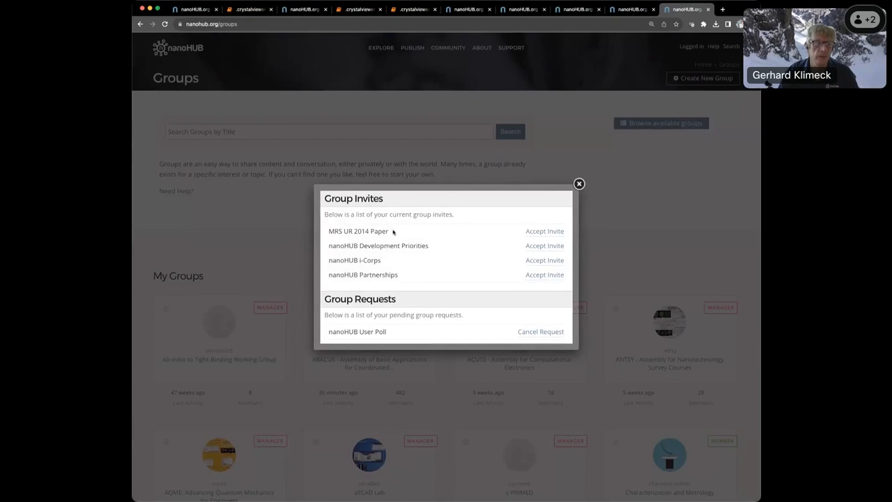
# Step: Dismiss the Group Invites popup and bring up the Create New Group form
pyautogui.click(578, 184)
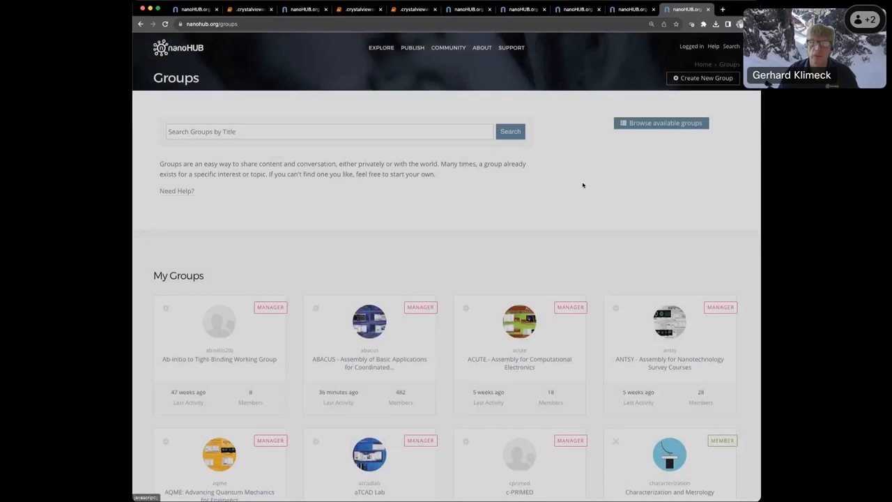
pyautogui.click(702, 78)
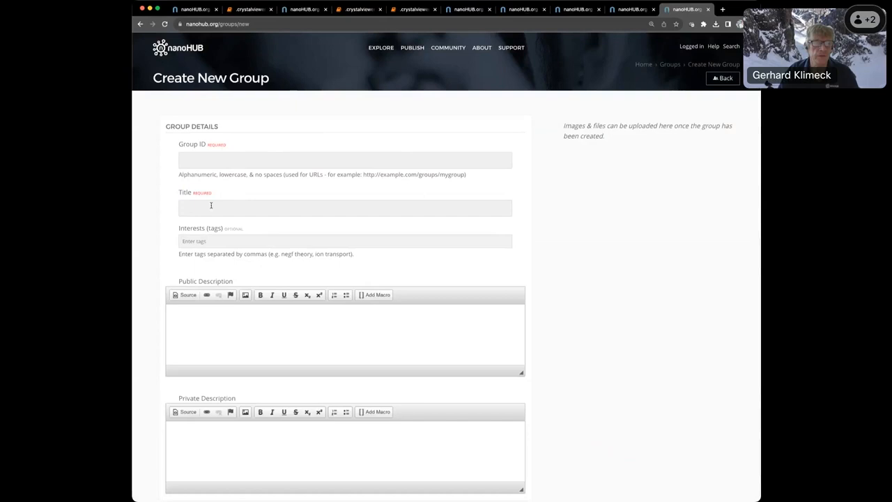
pyautogui.scroll(-3)
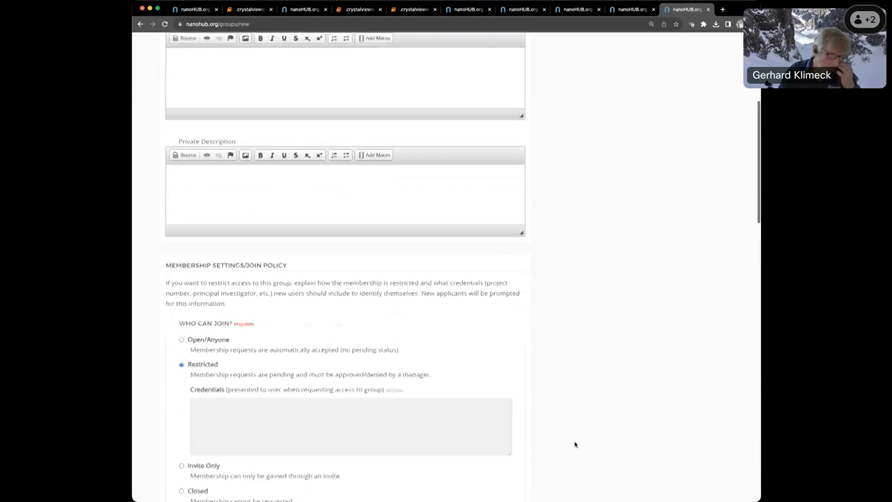
pyautogui.scroll(-3)
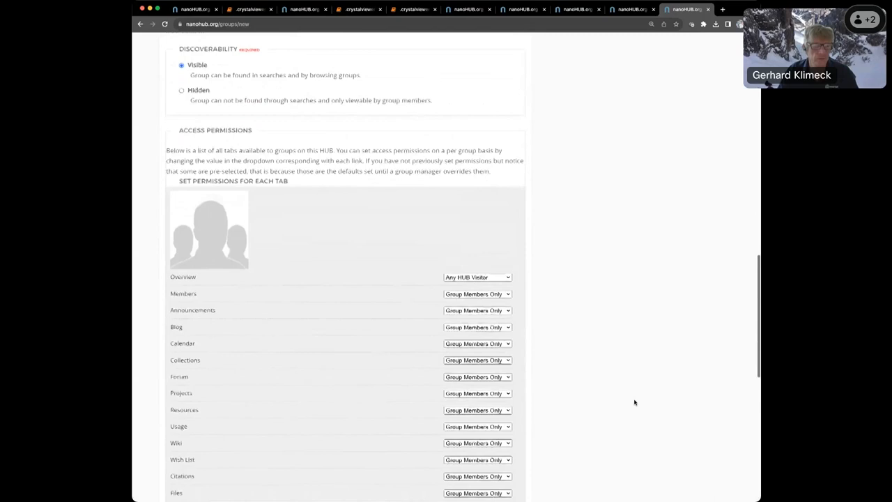
pyautogui.scroll(-3)
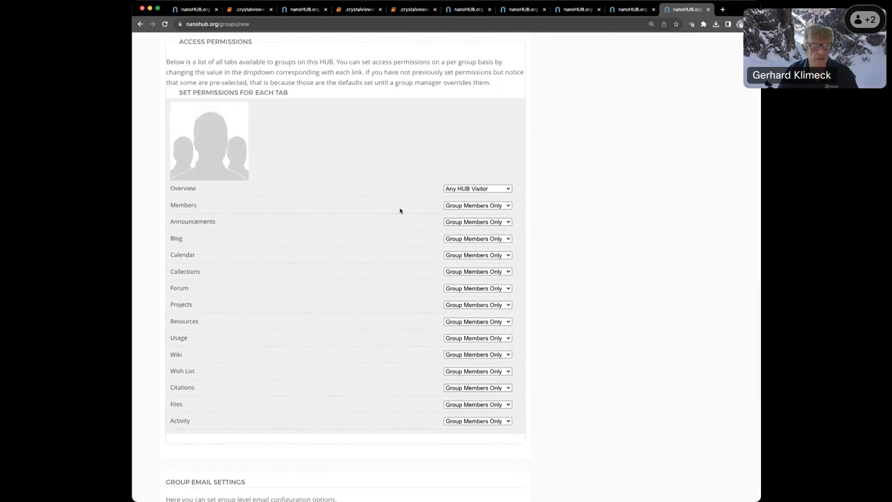
pyautogui.click(722, 9)
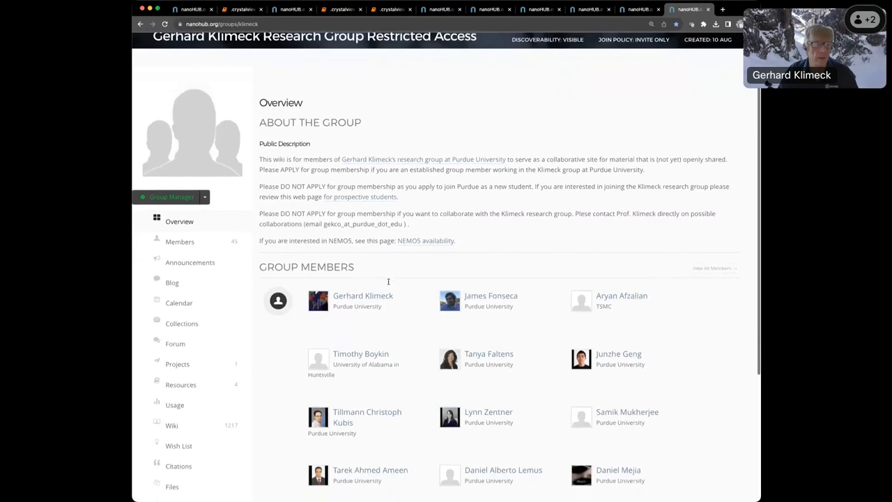
# Step: Scroll the research group's overview, then open the Chipshub group page in a new tab
pyautogui.scroll(-3)
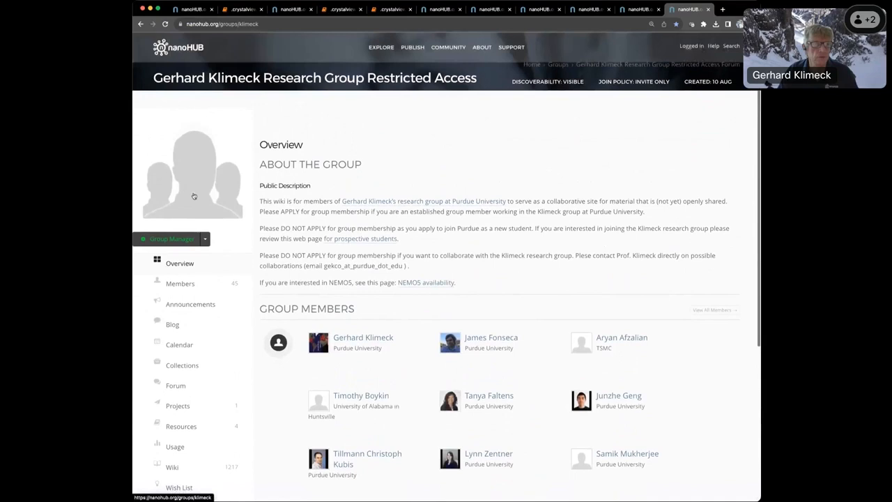
pyautogui.click(722, 9)
pyautogui.write('nanohub.org')
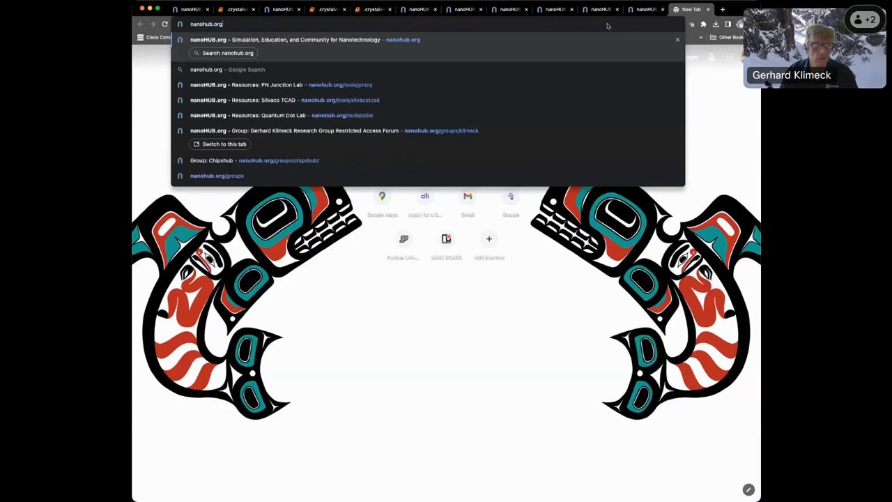
pyautogui.click(254, 160)
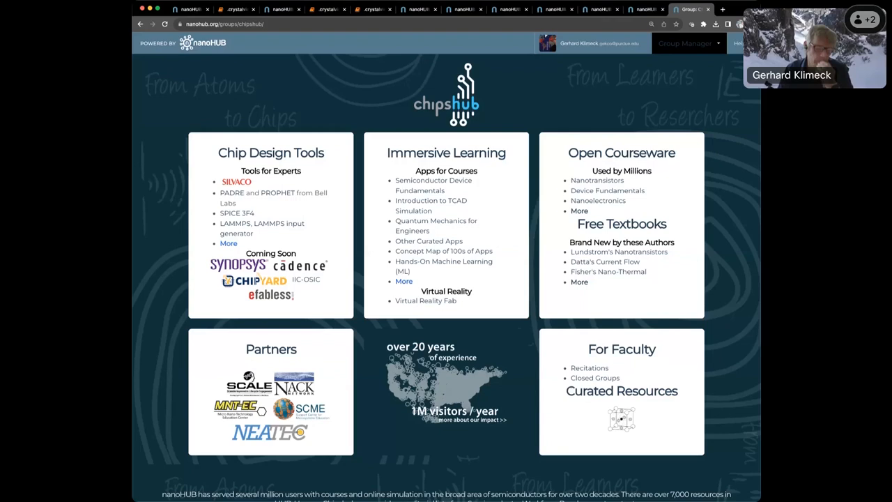
# Step: Open another new tab and enter nanohub.org/tools/pntoy
pyautogui.click(721, 9)
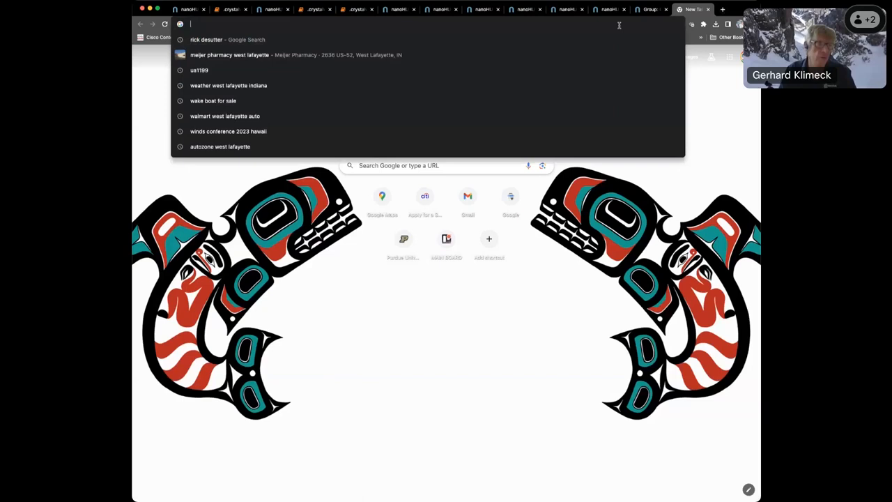
pyautogui.write('nanohub.org/tools/pntoy')
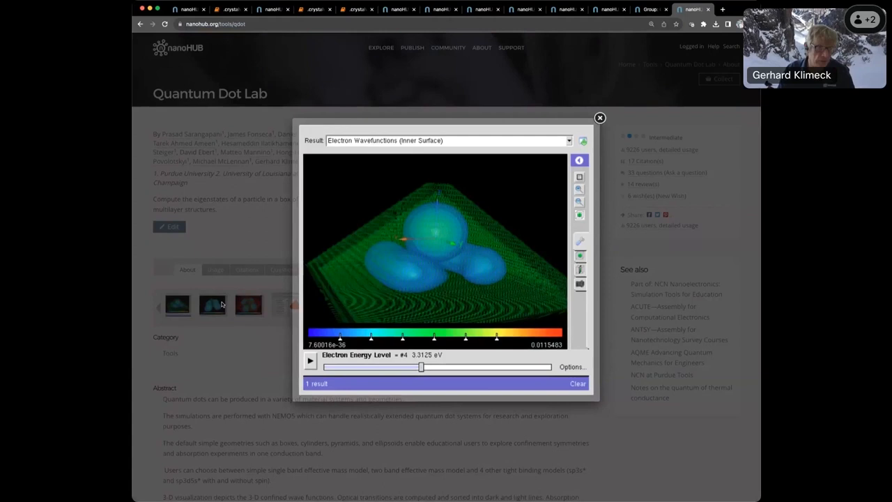
# Step: Open a new tab and the curricula group's General Chemistry section
pyautogui.click(721, 9)
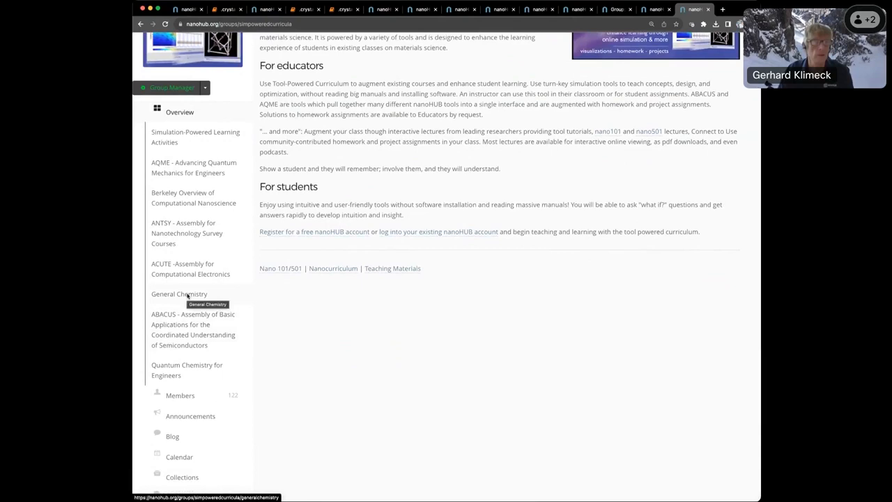
pyautogui.click(179, 294)
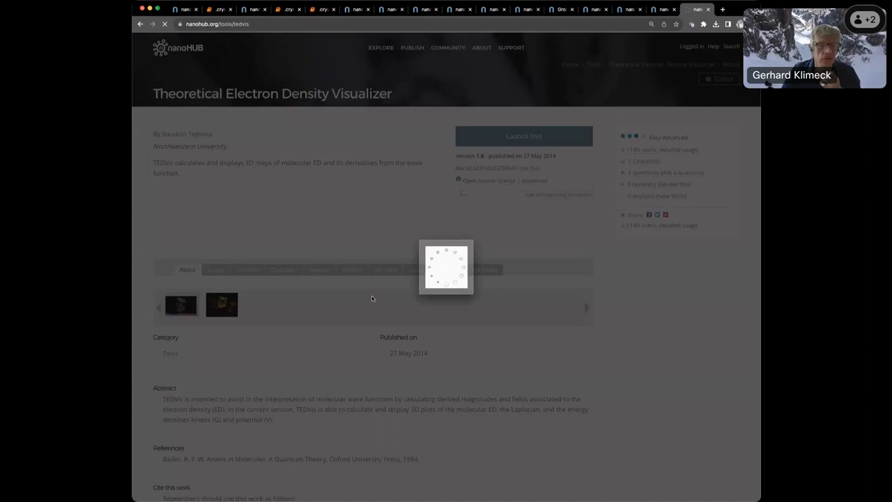
# Step: Launch the Theoretical Electron Density Visualizer tool from its TEDVis page
pyautogui.click(523, 135)
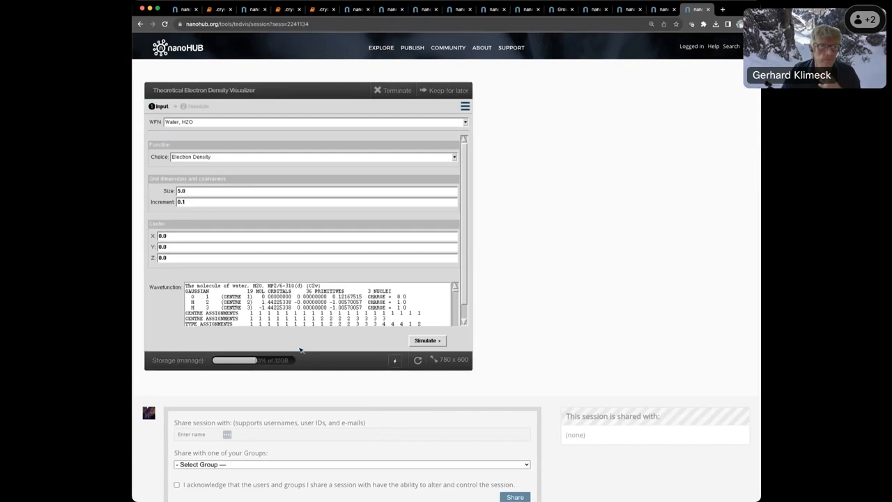
# Step: Switch to the member's Usage page showing contribution stats and simulation tool usage tables
pyautogui.click(427, 340)
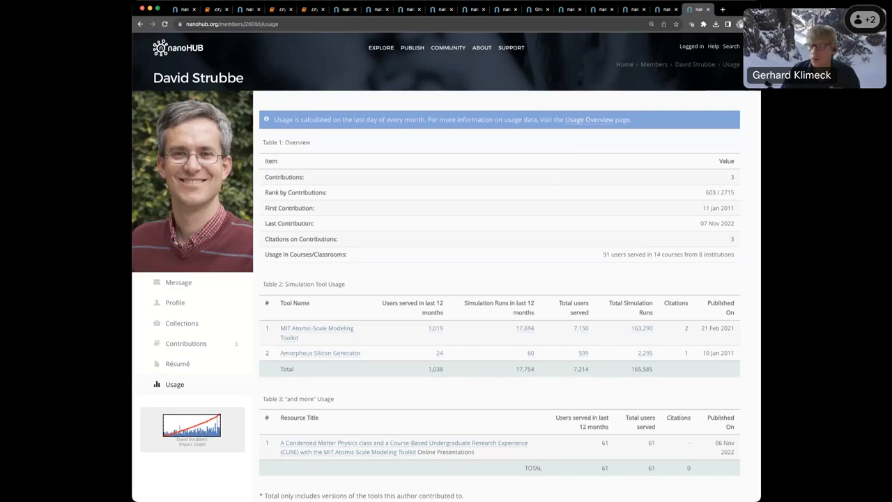
pyautogui.moveTo(375, 261)
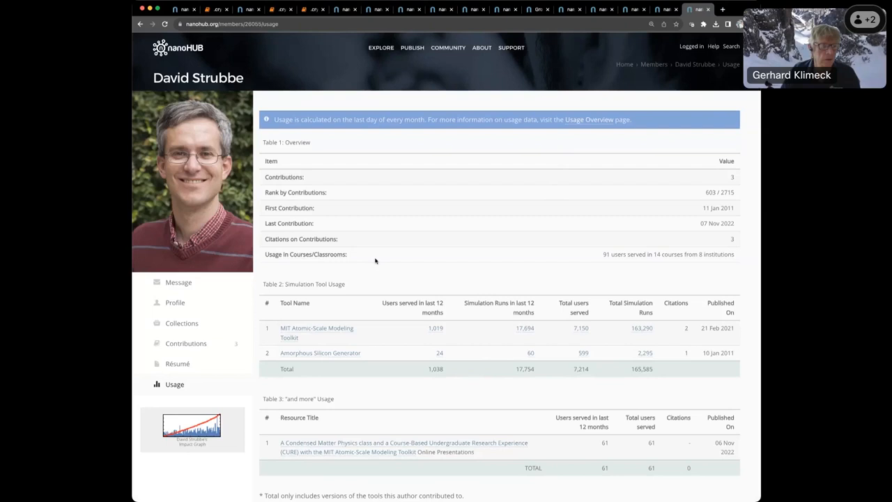
pyautogui.moveTo(383, 384)
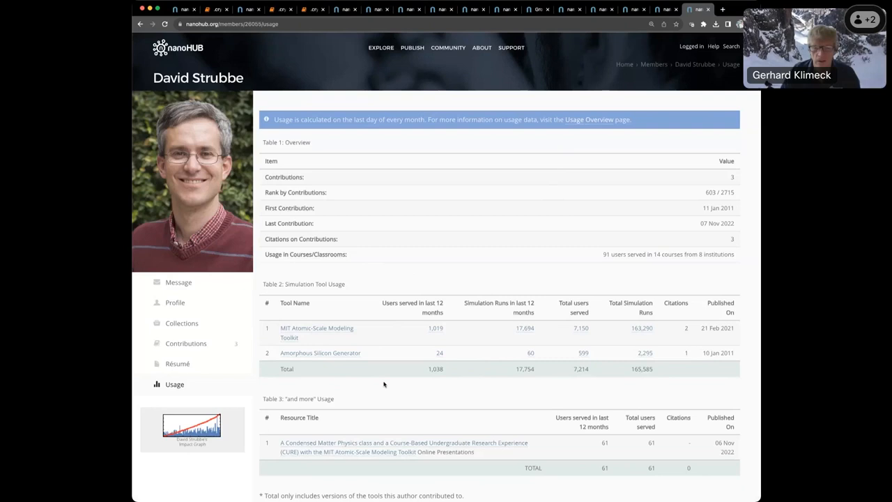
pyautogui.scroll(-3)
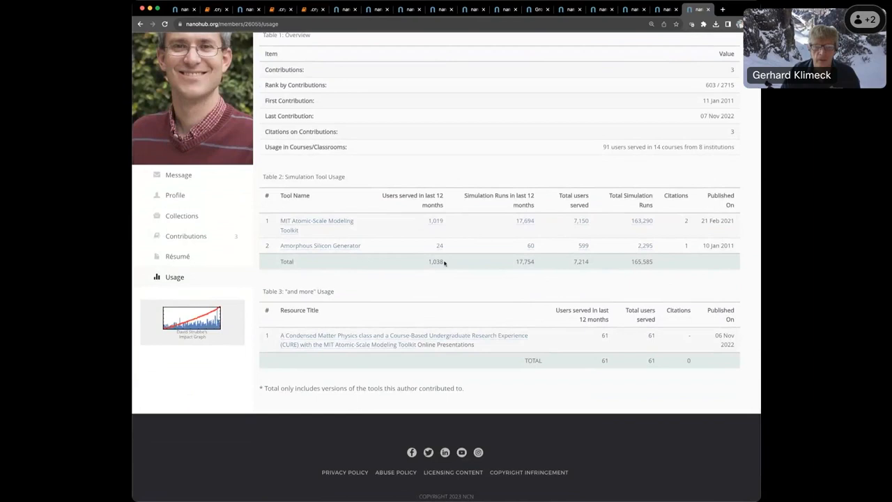
pyautogui.click(192, 318)
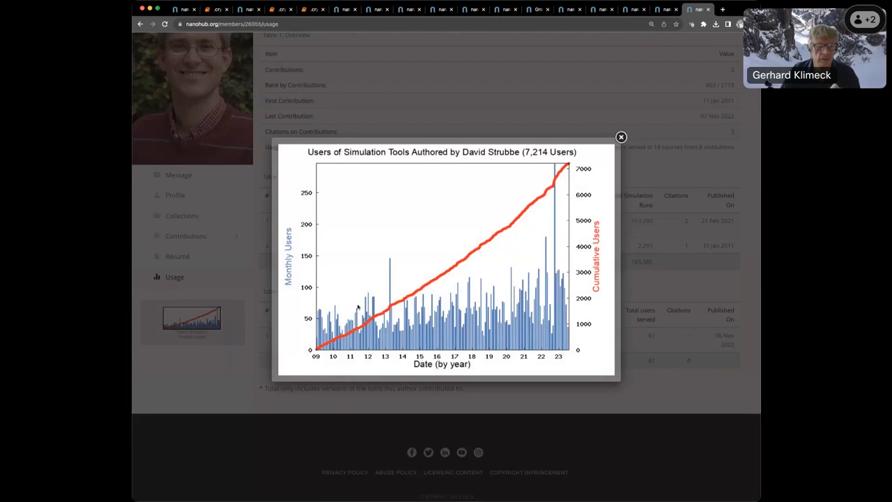
pyautogui.click(620, 136)
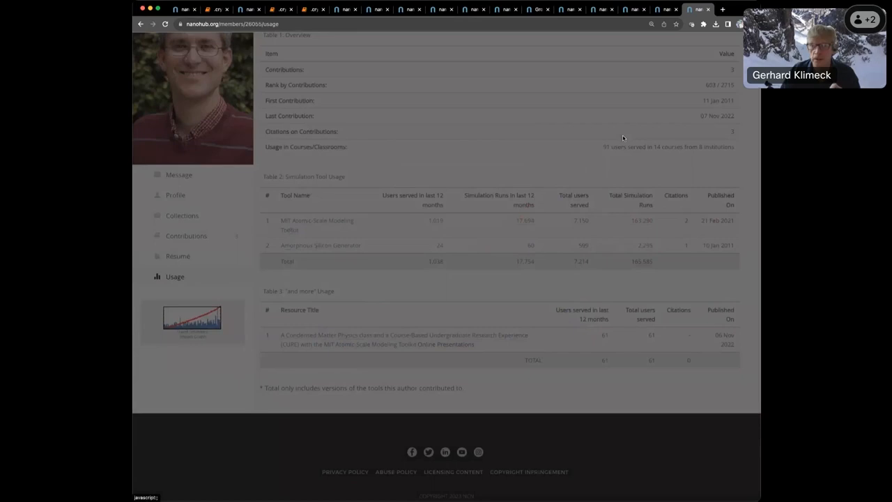